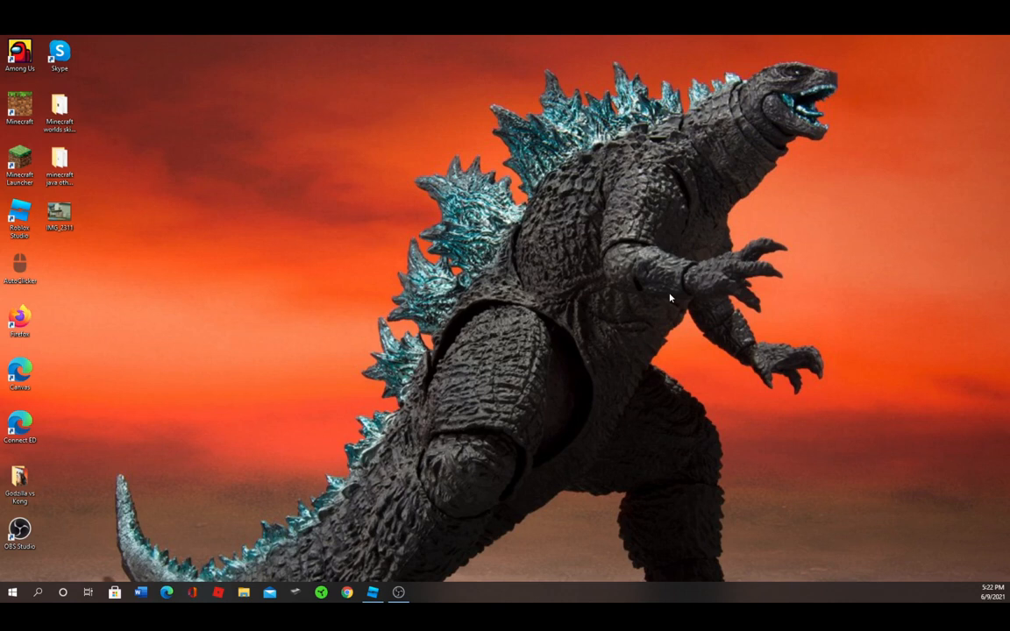
pyautogui.moveTo(646, 337)
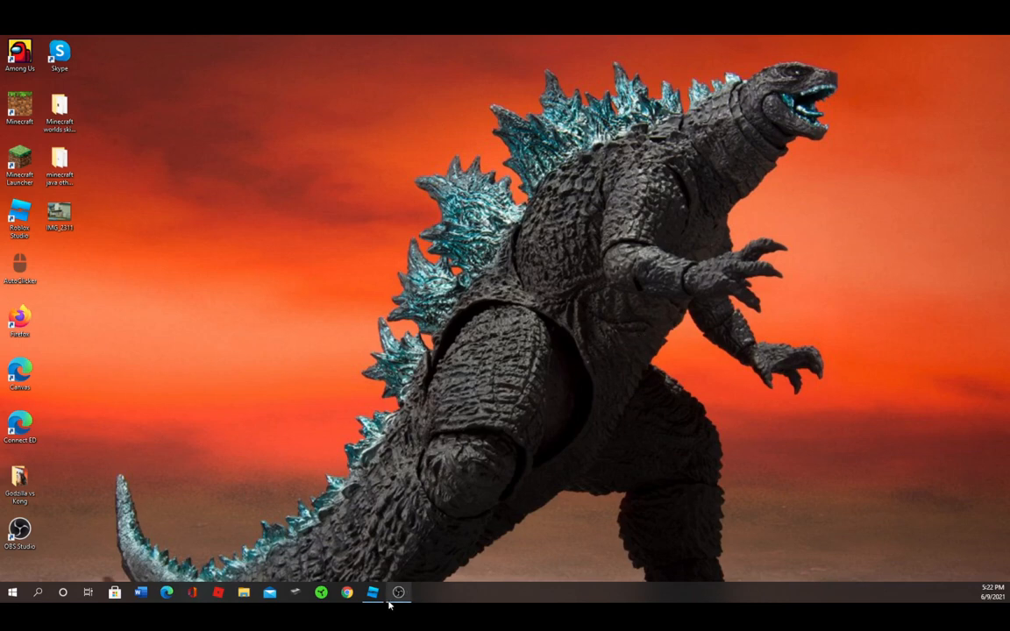
# - Bring the Godzilla vs Kong animations place in Roblox Studio to the front
pyautogui.click(371, 593)
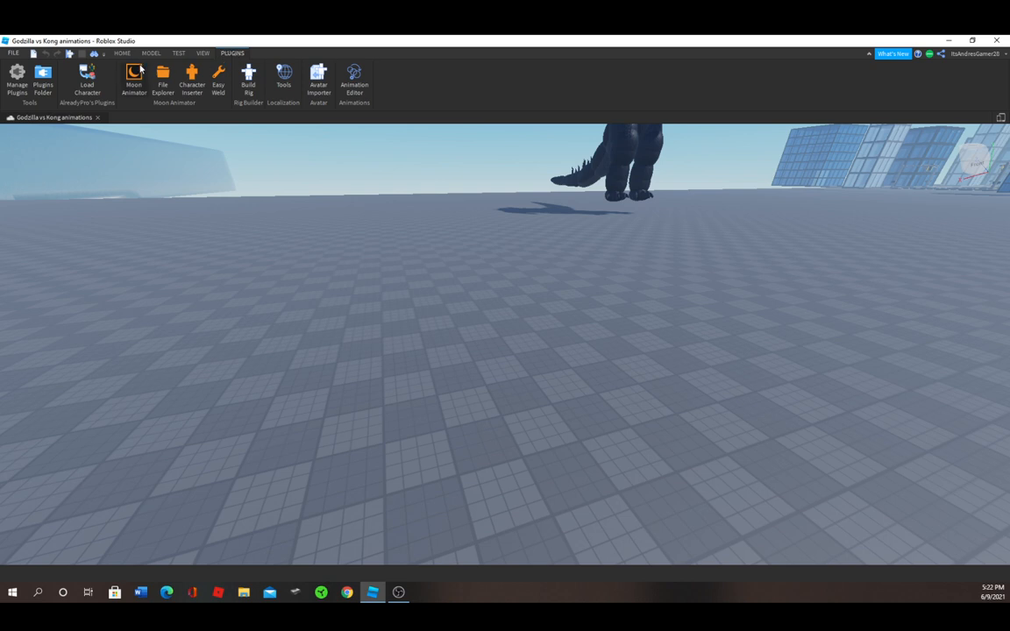
# - Create a new Moon Animator animation named Tutorial with an empty timeline
pyautogui.click(133, 79)
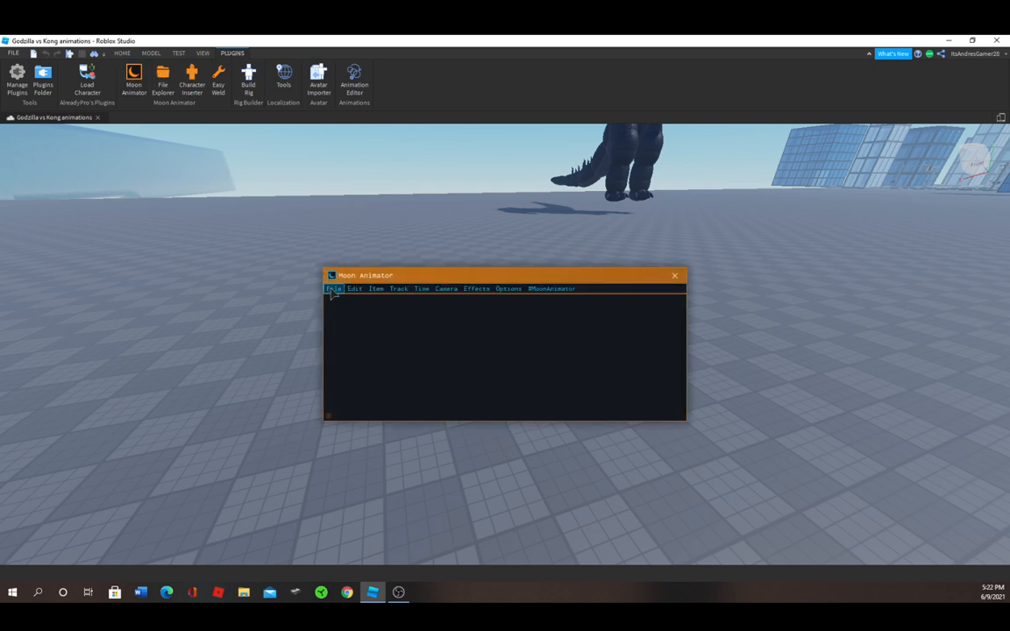
pyautogui.click(335, 287)
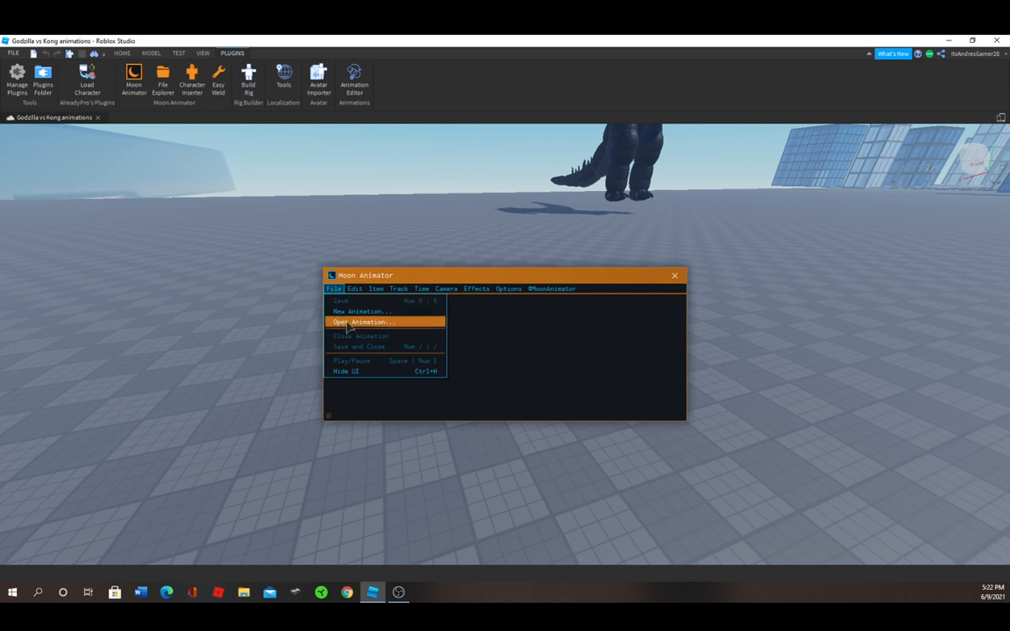
pyautogui.click(361, 312)
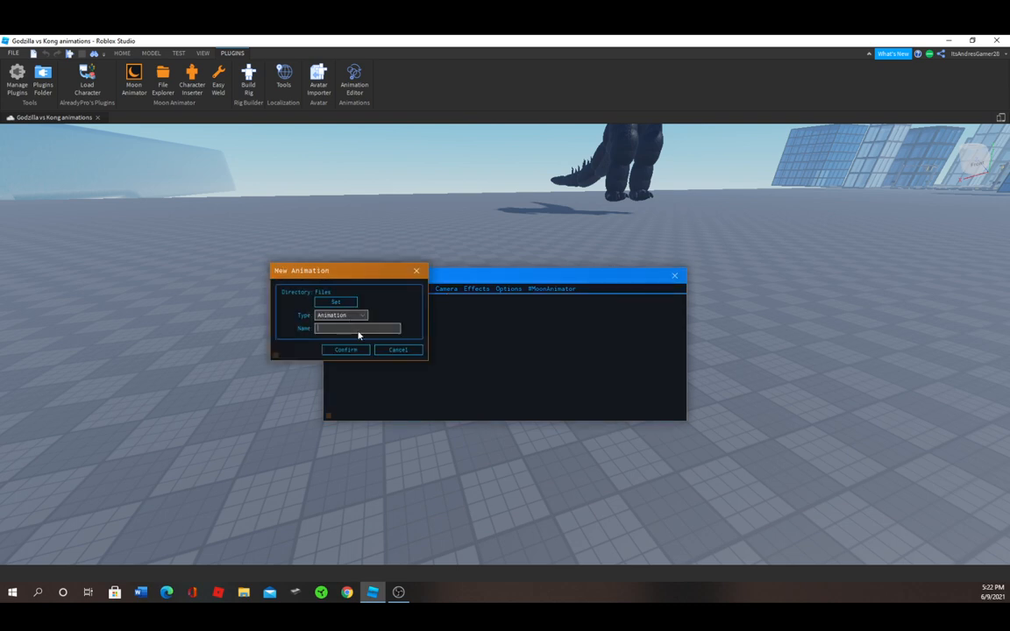
pyautogui.write('tutorial')
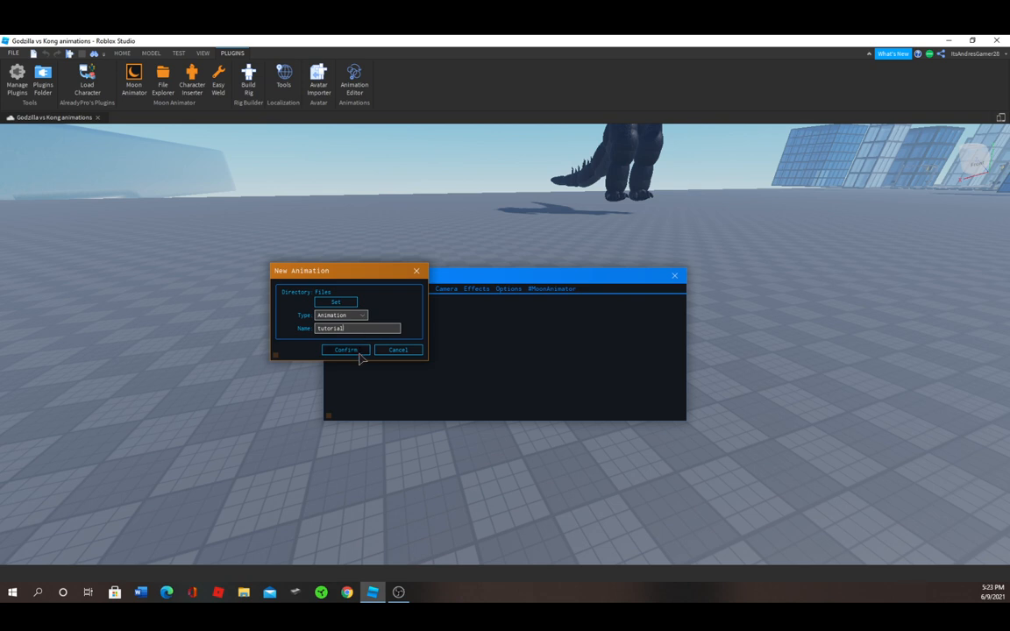
pyautogui.click(344, 351)
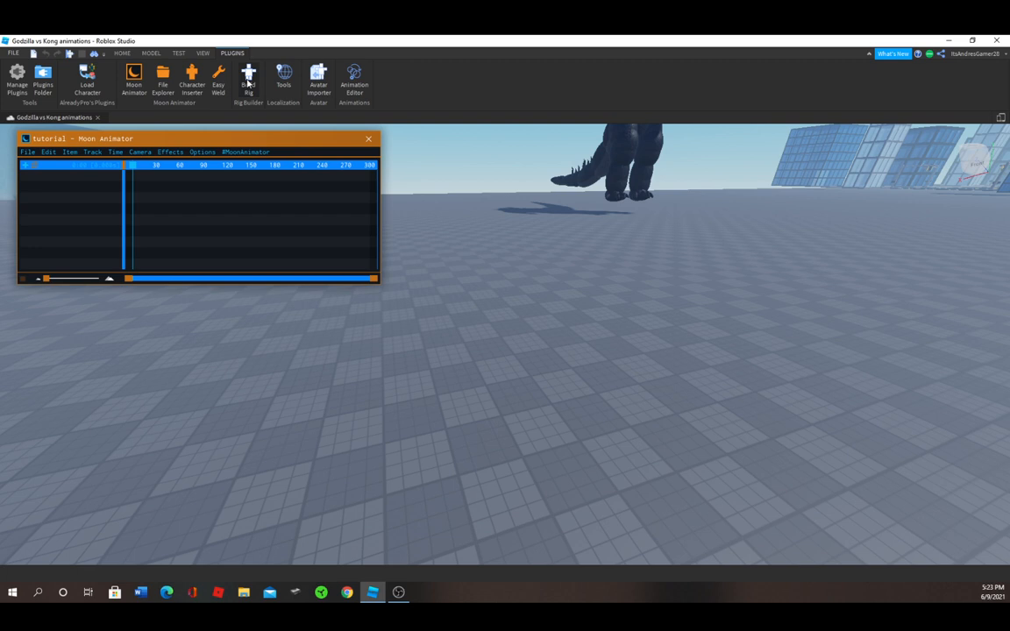
pyautogui.moveTo(249, 79)
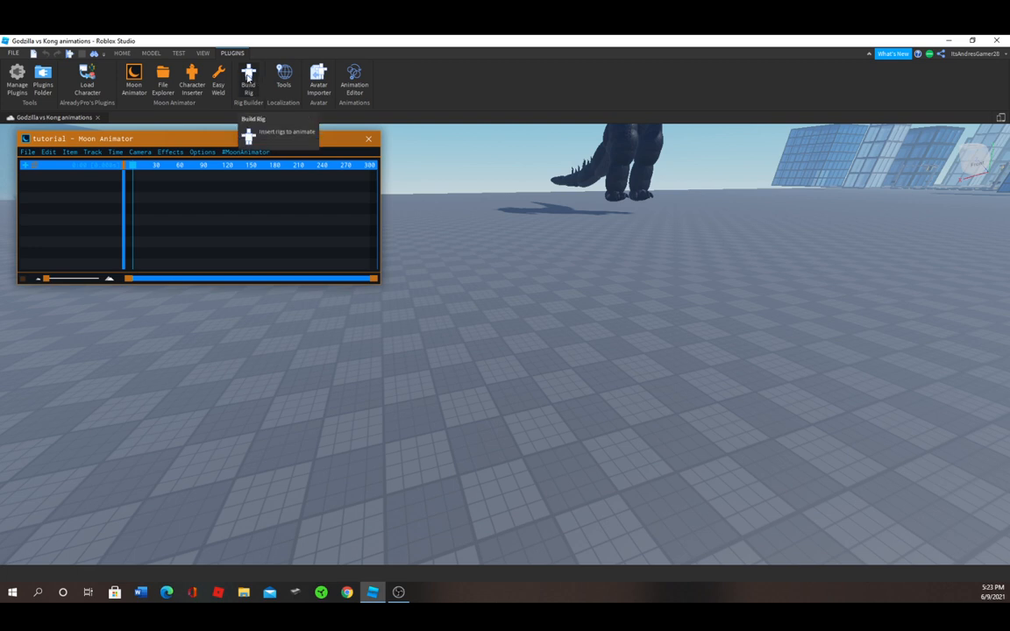
# - Insert a blocky R15 Dummy rig onto the baseplate with Rig Builder
pyautogui.click(249, 79)
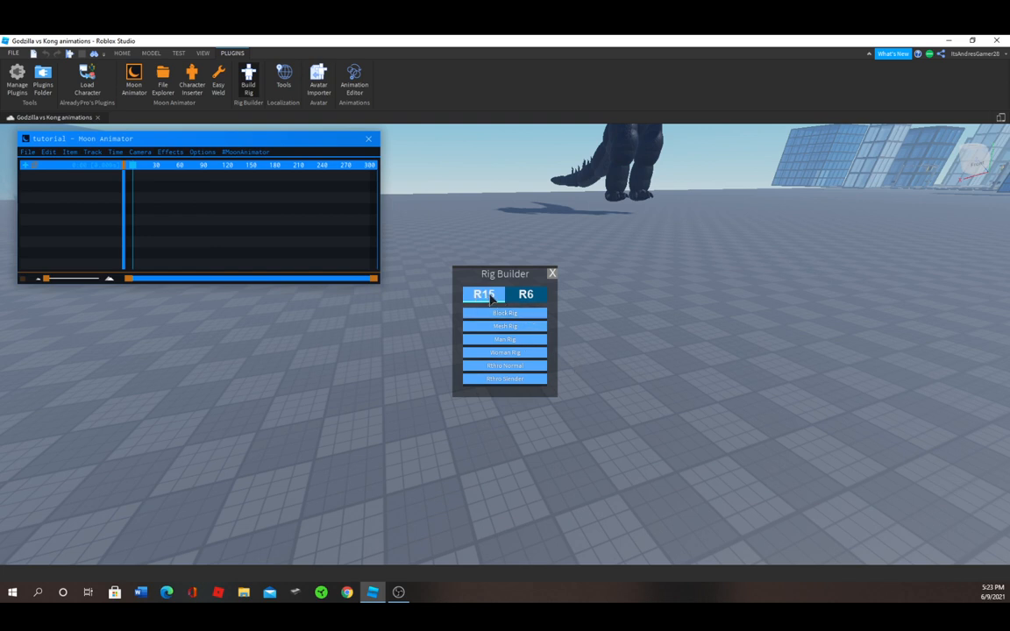
pyautogui.click(526, 294)
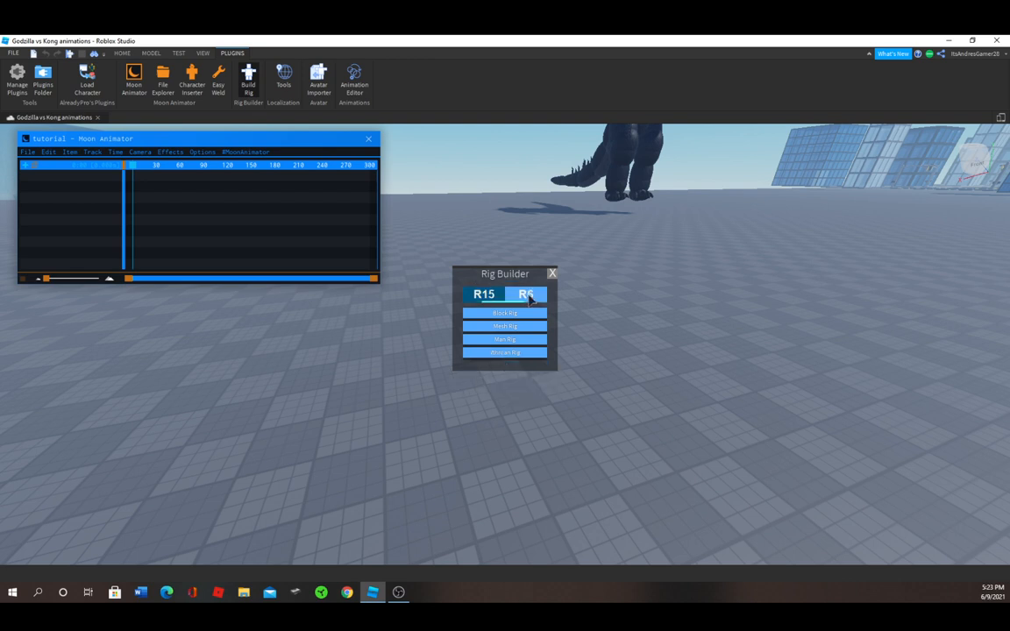
pyautogui.click(484, 295)
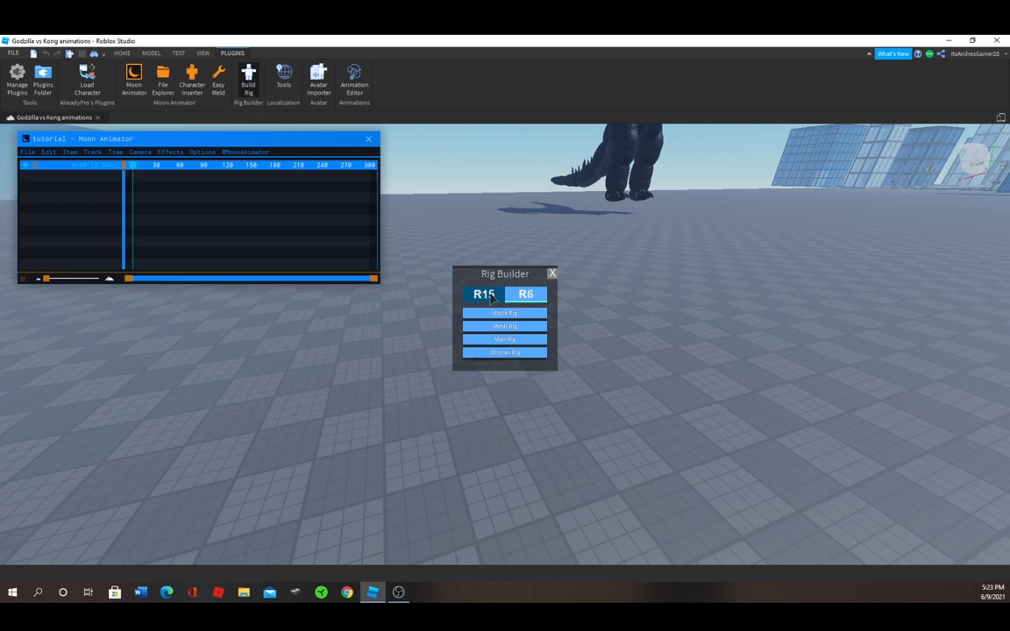
pyautogui.click(484, 295)
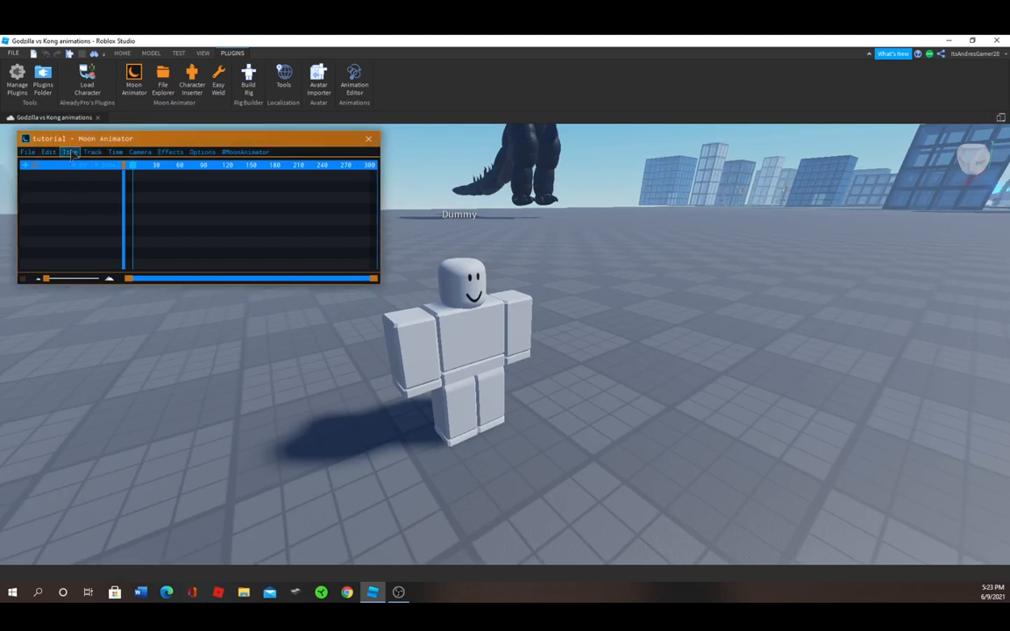
# - Add the Dummy rig as an item so its body parts become Tutorial timeline tracks
pyautogui.click(70, 151)
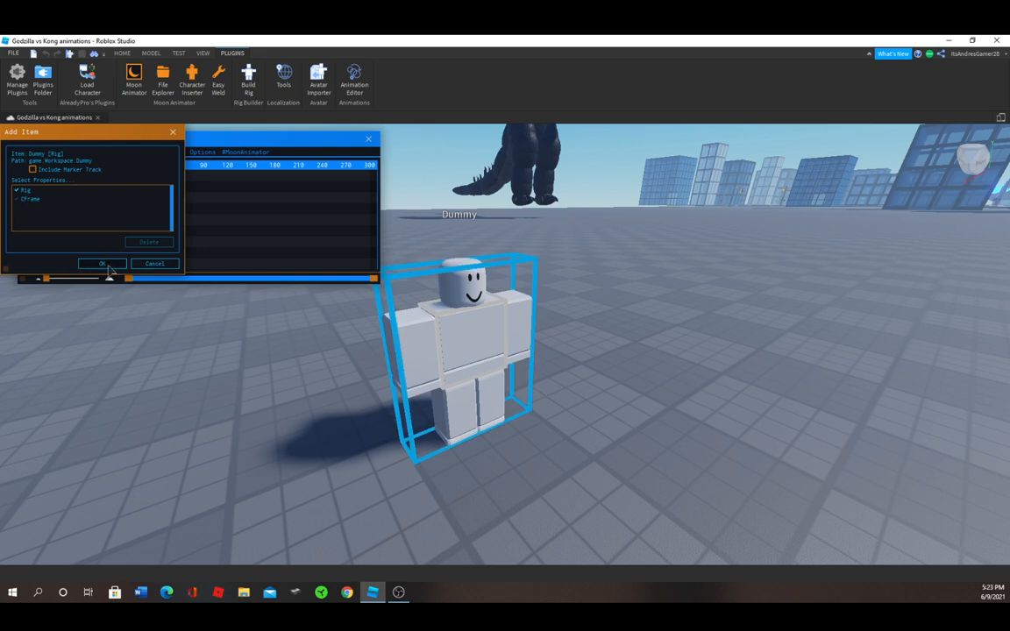
pyautogui.click(101, 263)
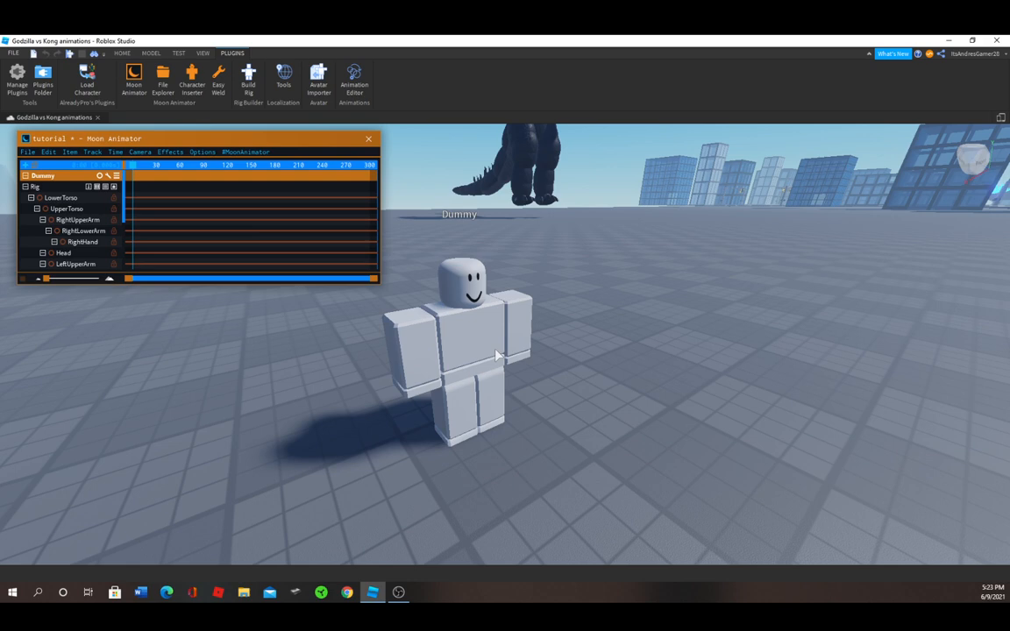
pyautogui.click(67, 209)
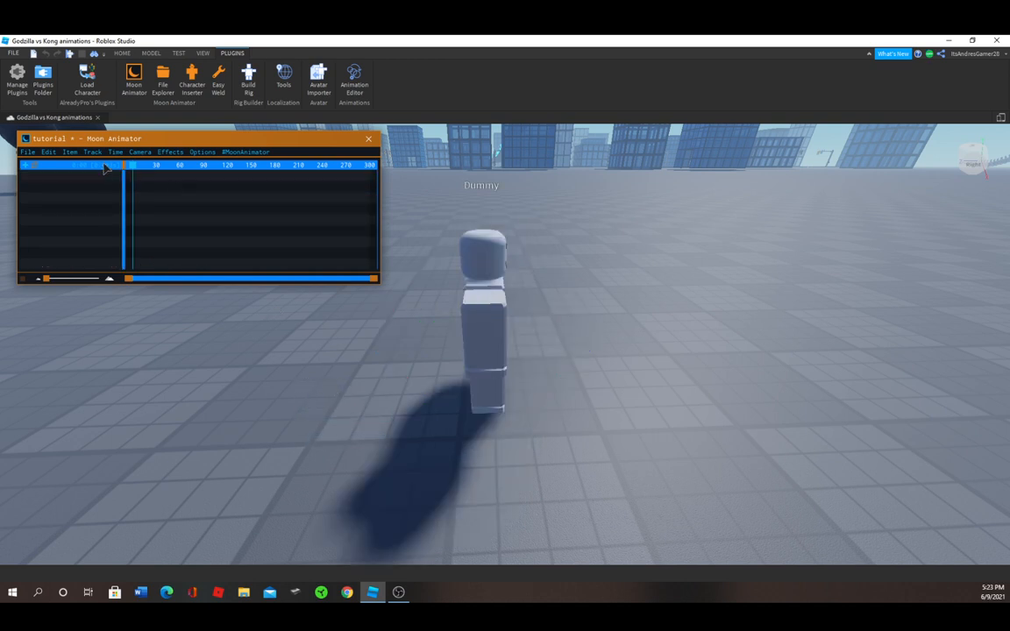
# - Rotate the right arm and bend the left leg into the first running pose
pyautogui.click(79, 165)
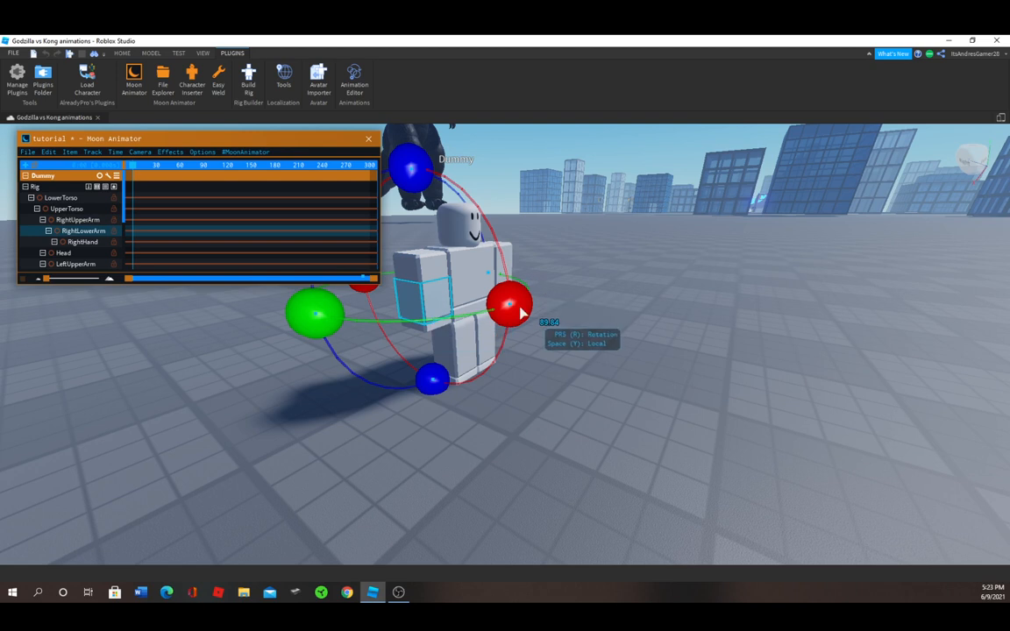
pyautogui.moveTo(512, 305); pyautogui.dragTo(494, 231)
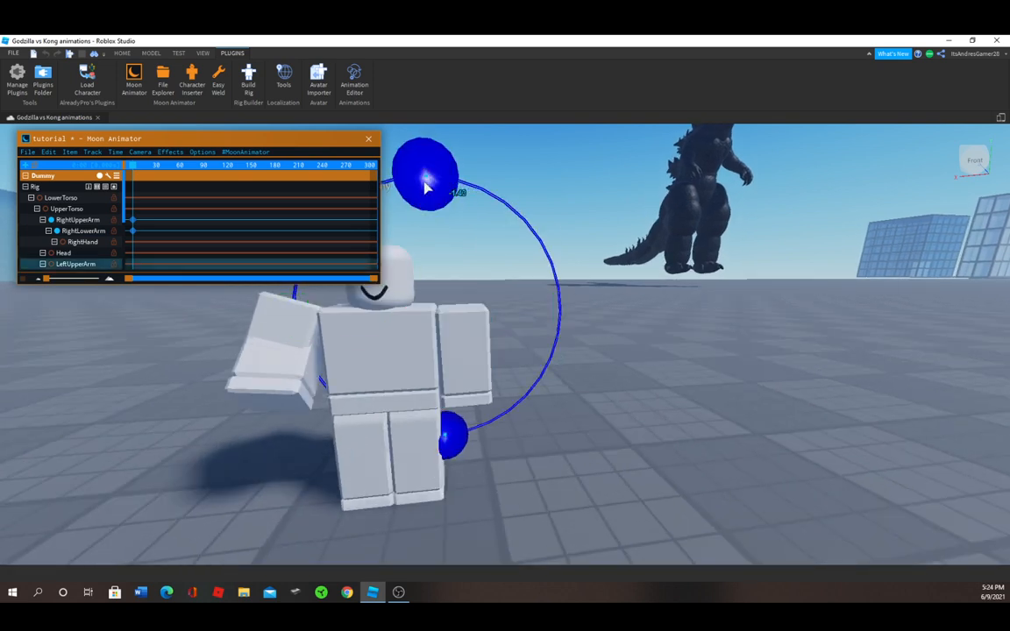
pyautogui.click(424, 184)
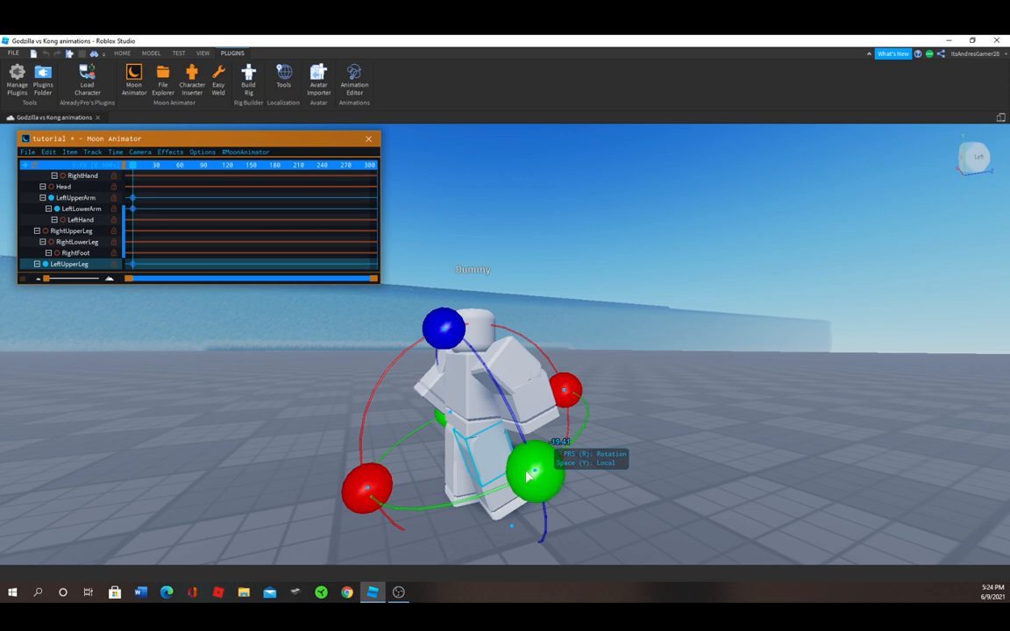
pyautogui.moveTo(530, 477); pyautogui.dragTo(547, 512)
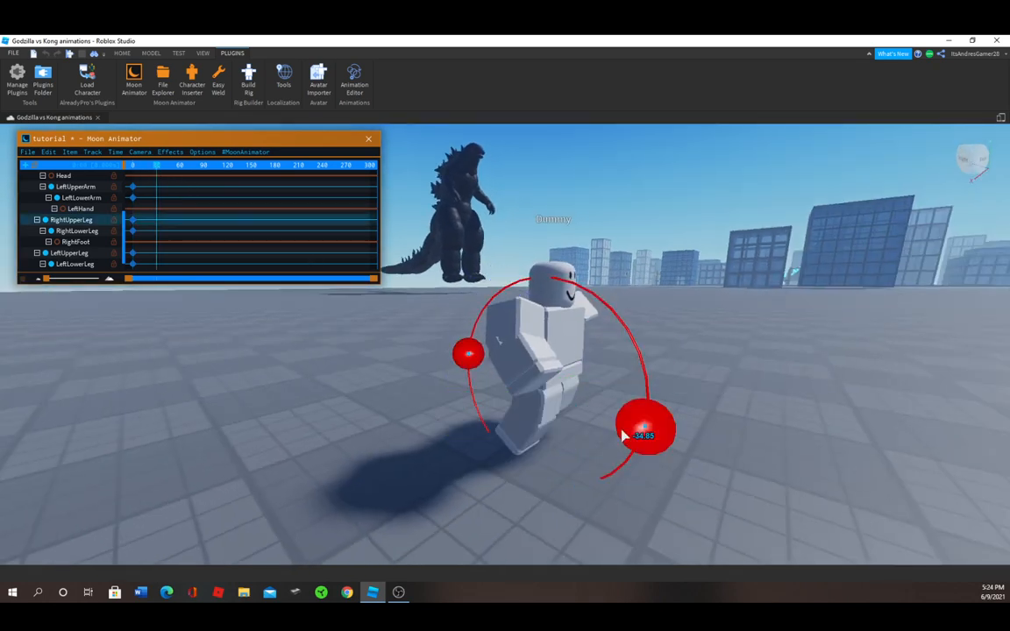
# - Swing the legs and arms into further running poses at later keyframes
pyautogui.moveTo(646, 435); pyautogui.dragTo(663, 360)
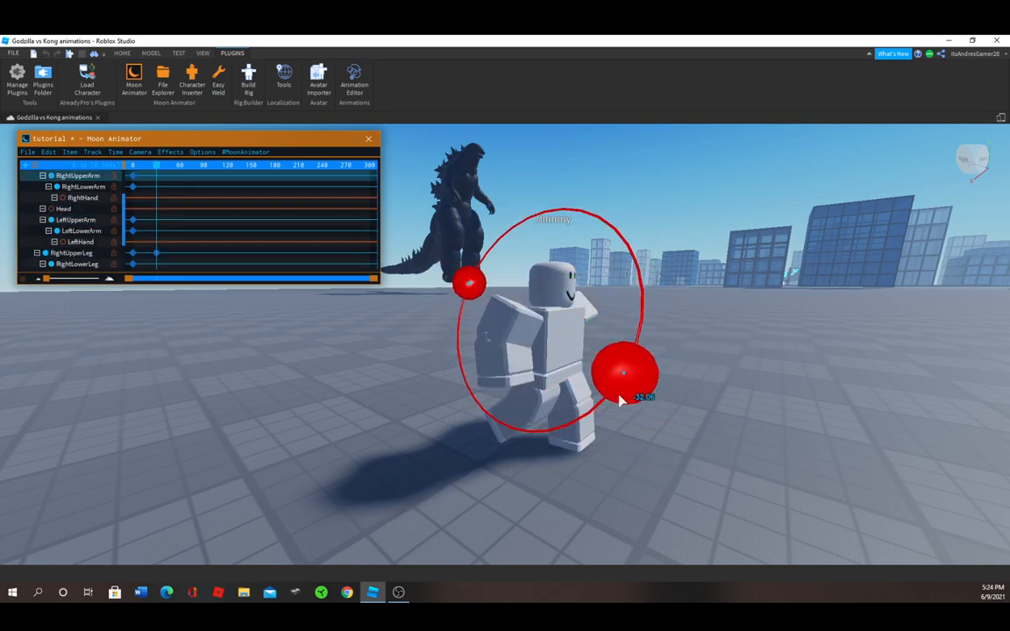
pyautogui.moveTo(624, 372); pyautogui.dragTo(603, 470)
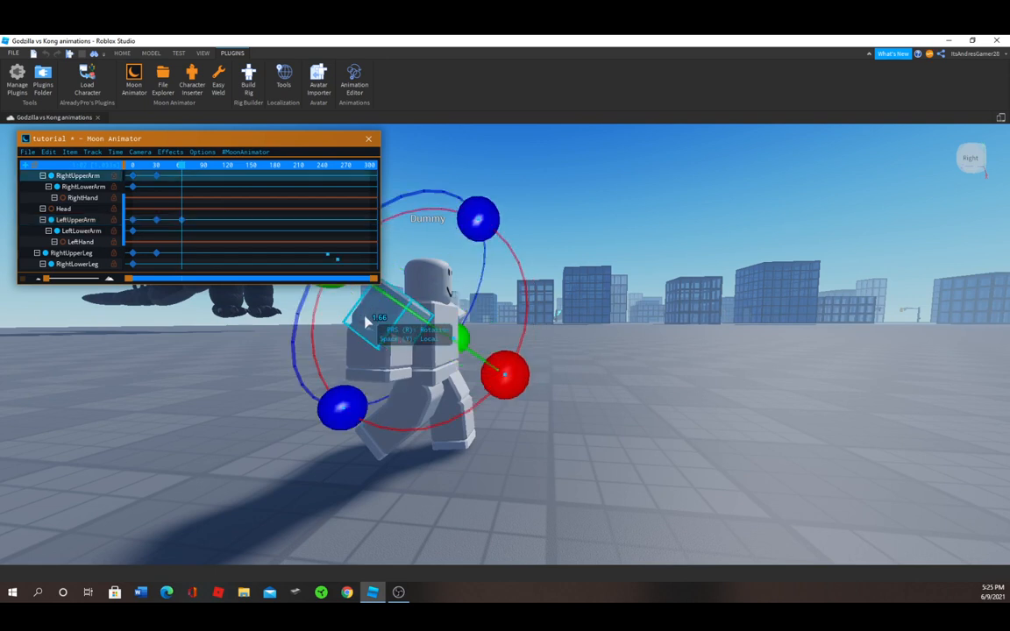
pyautogui.moveTo(367, 323); pyautogui.dragTo(396, 389)
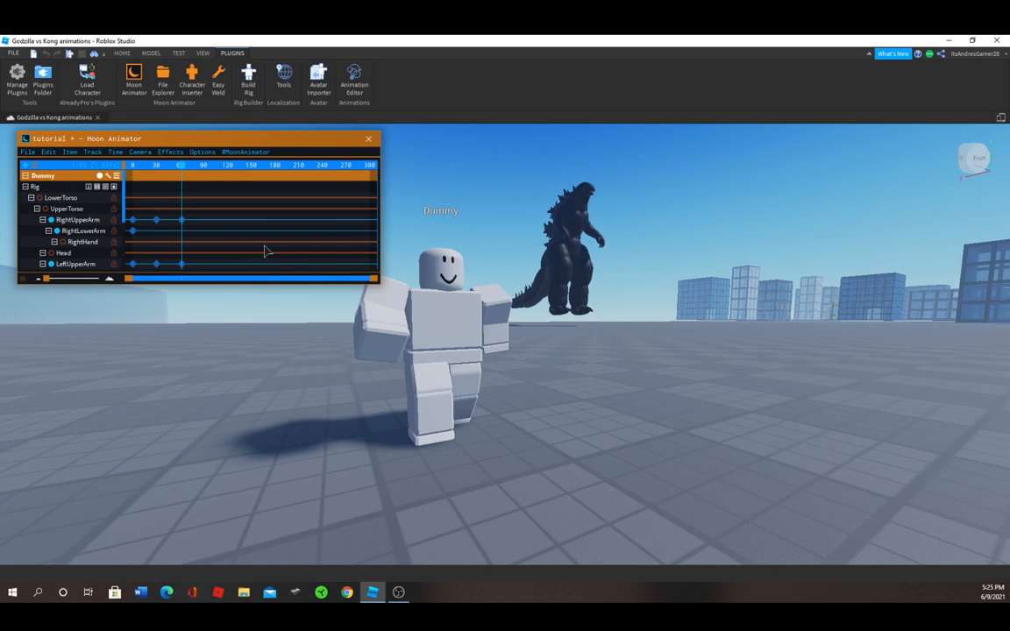
# - Paste the copied running-pose keyframes repeatedly further along the timeline
pyautogui.click(78, 221)
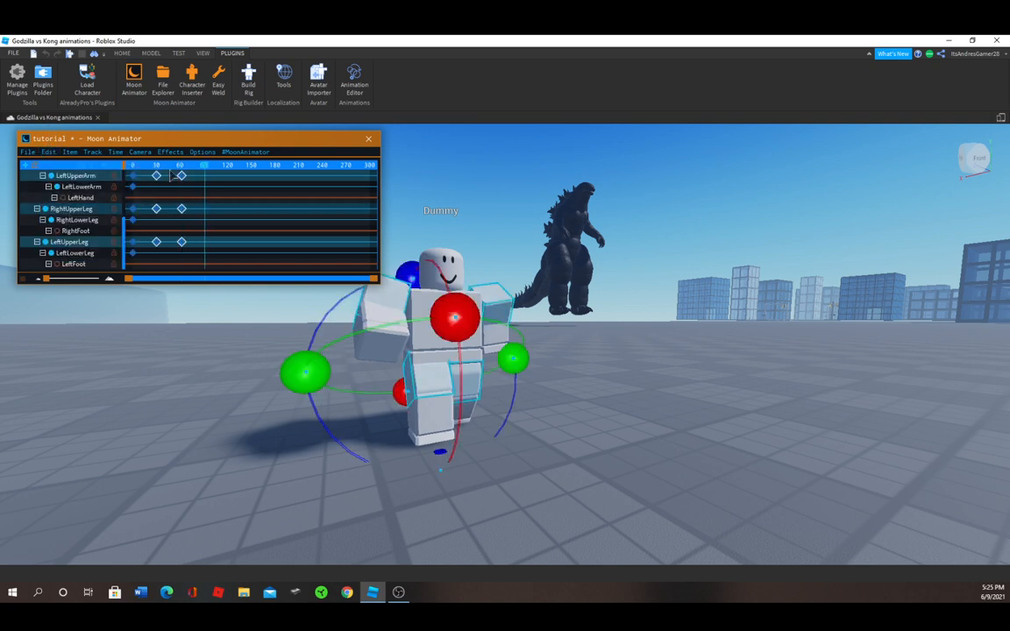
pyautogui.click(49, 151)
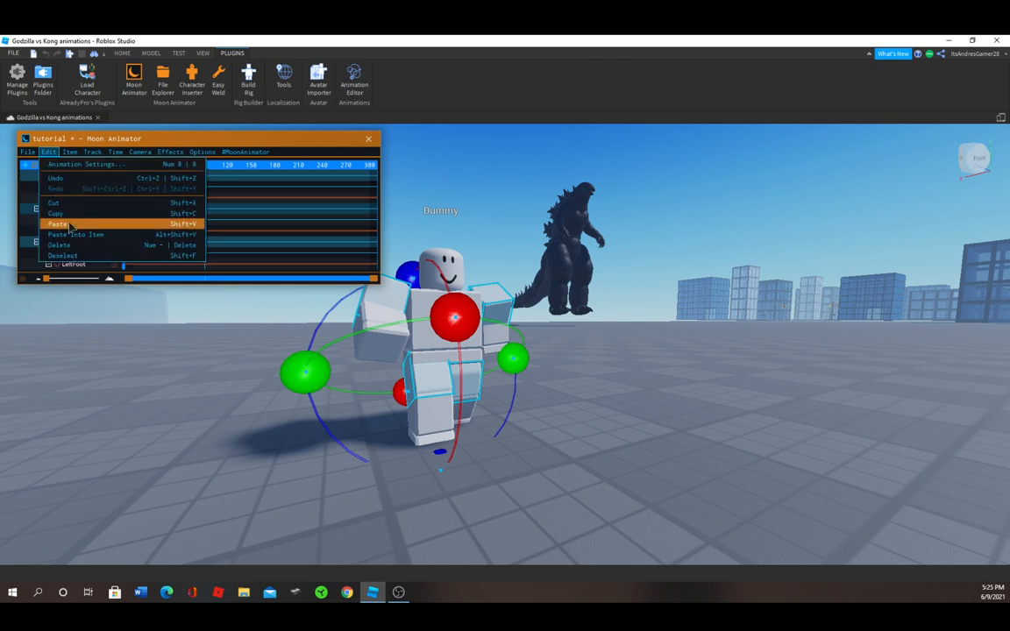
pyautogui.click(57, 225)
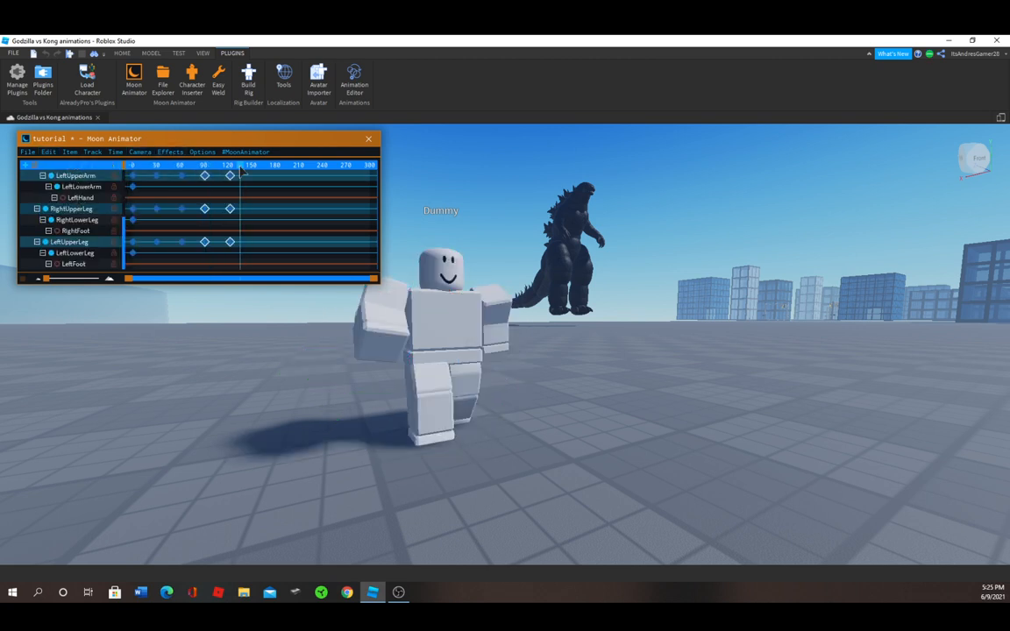
pyautogui.click(49, 151)
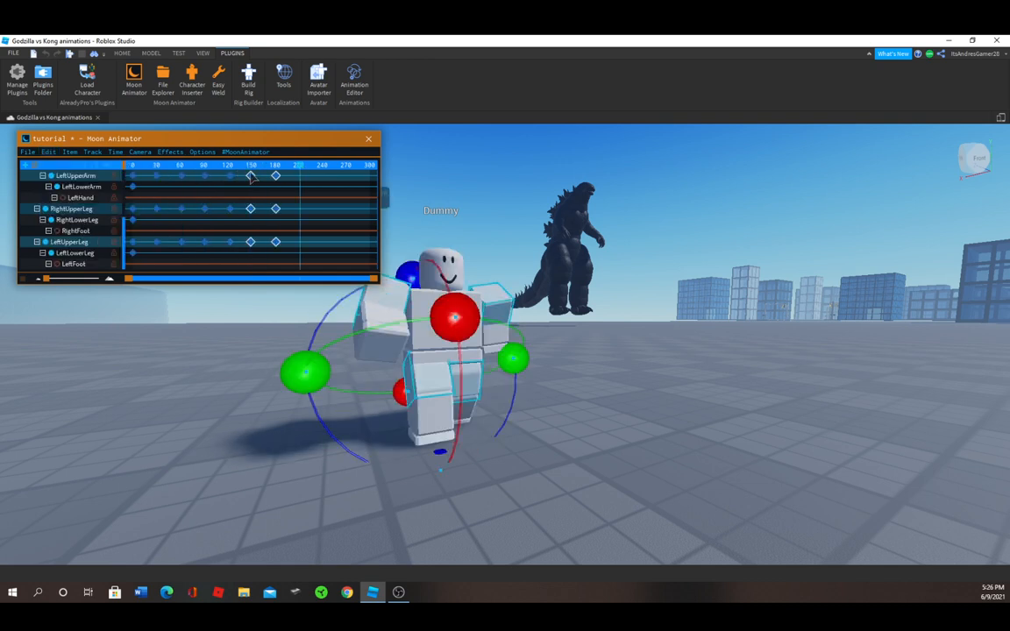
pyautogui.click(49, 151)
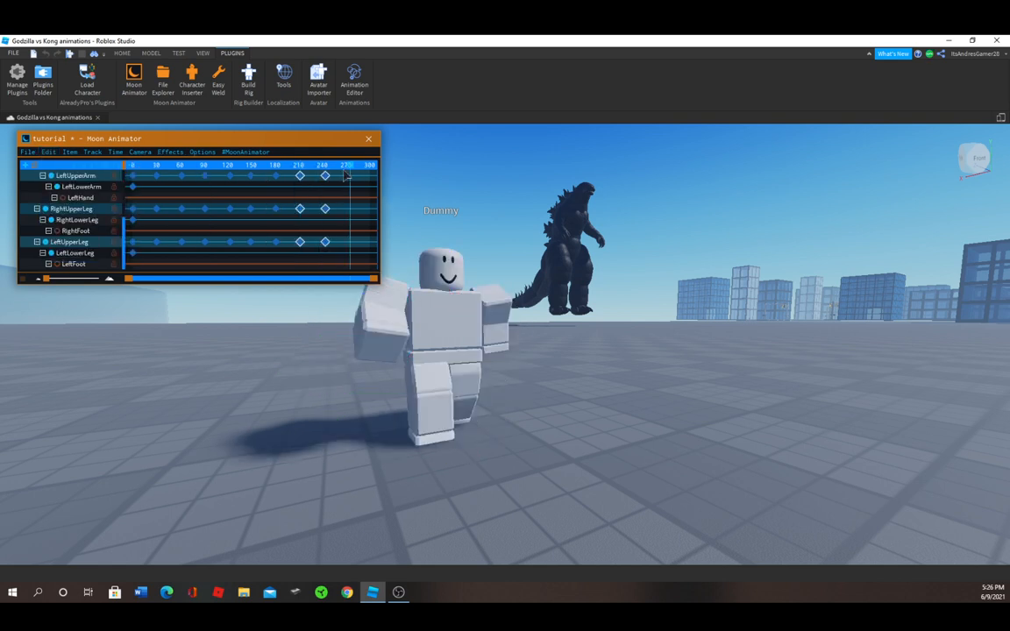
pyautogui.click(49, 151)
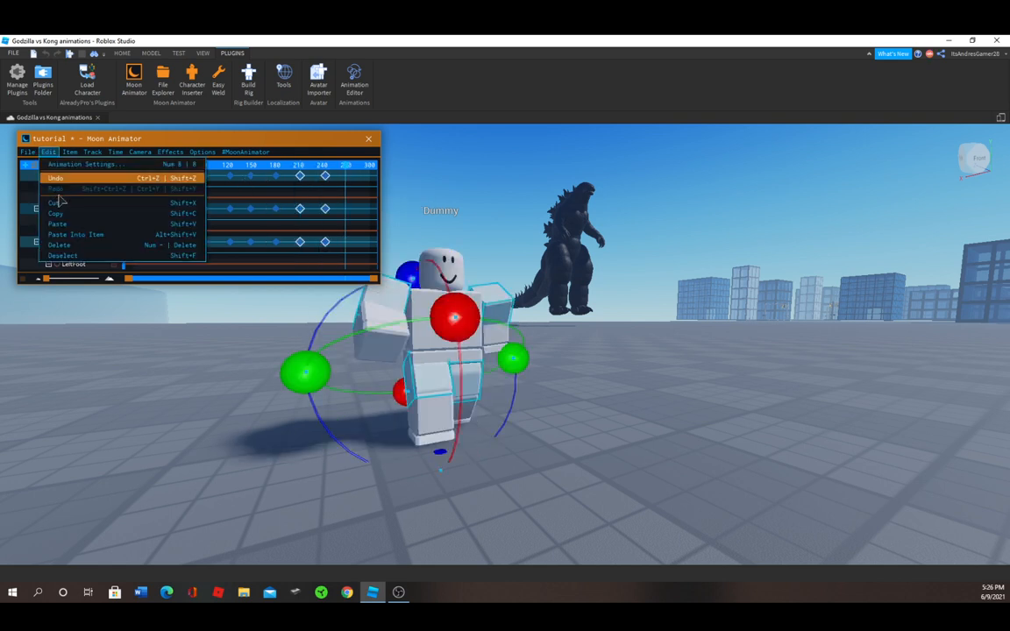
pyautogui.click(56, 179)
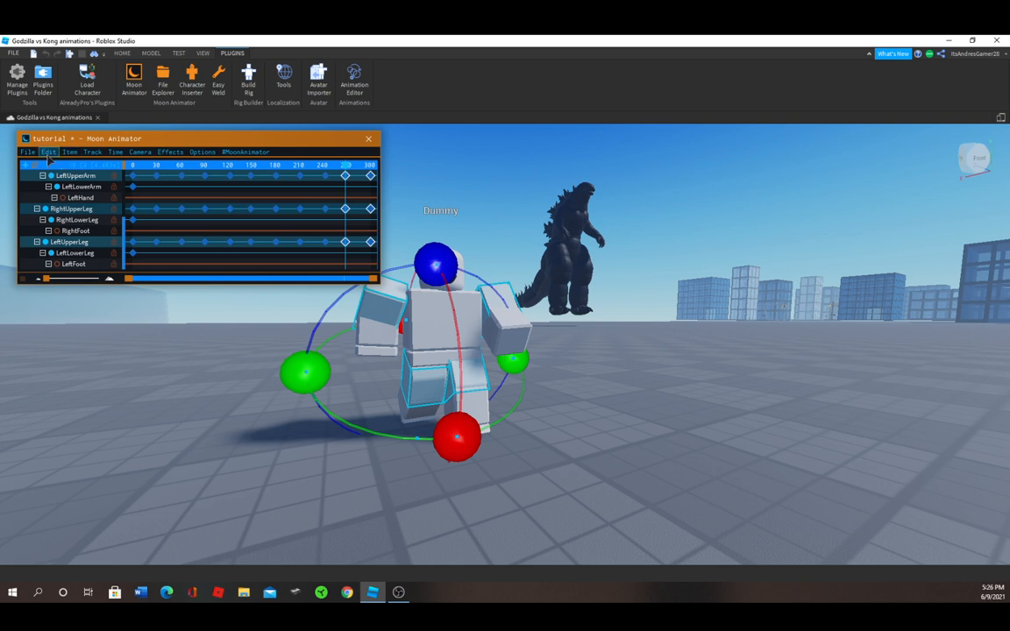
# - Lengthen the Tutorial animation past frame 500 in Animation Settings
pyautogui.click(49, 151)
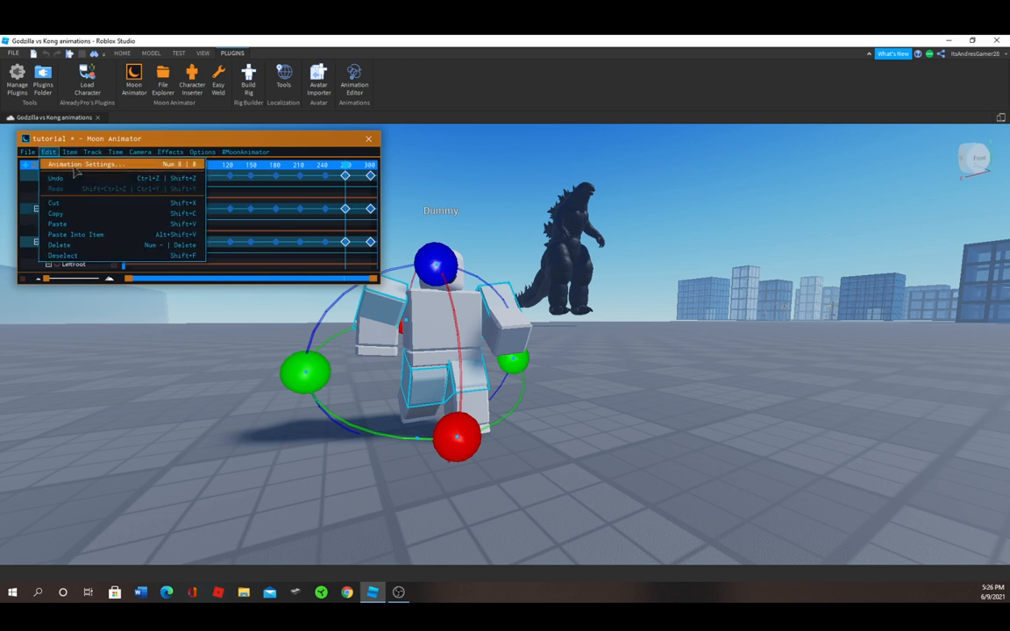
pyautogui.click(84, 164)
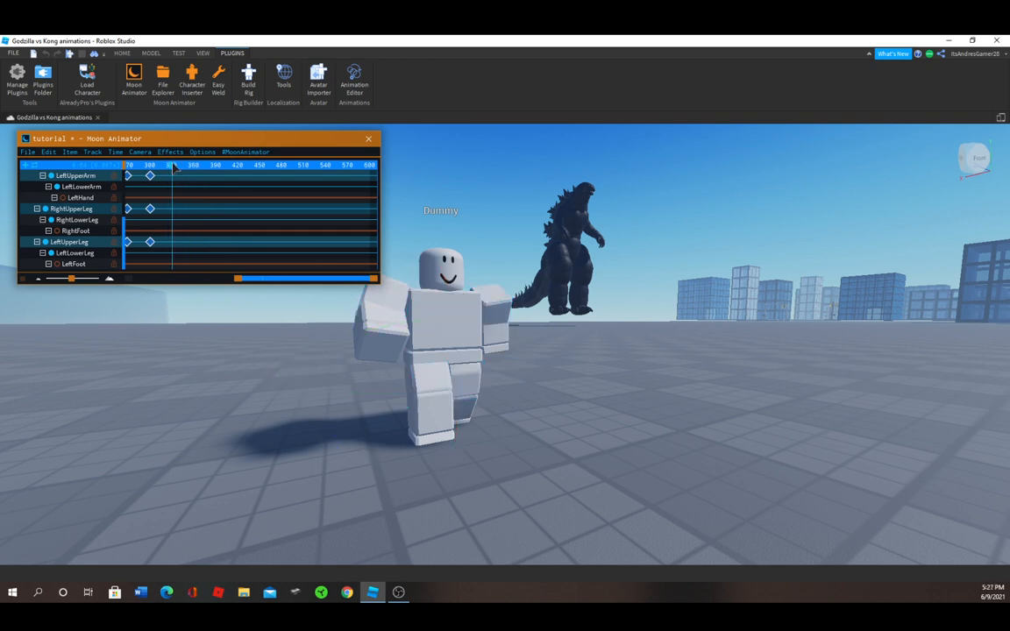
# - Paste the running-pose keyframes into the newly extended stretch of timeline
pyautogui.click(70, 150)
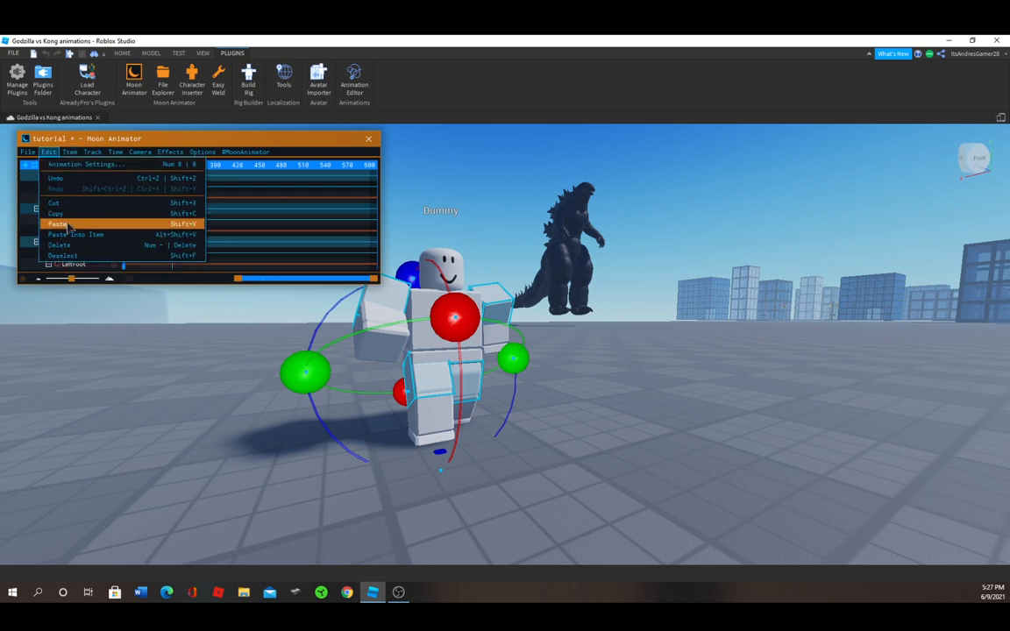
pyautogui.click(58, 225)
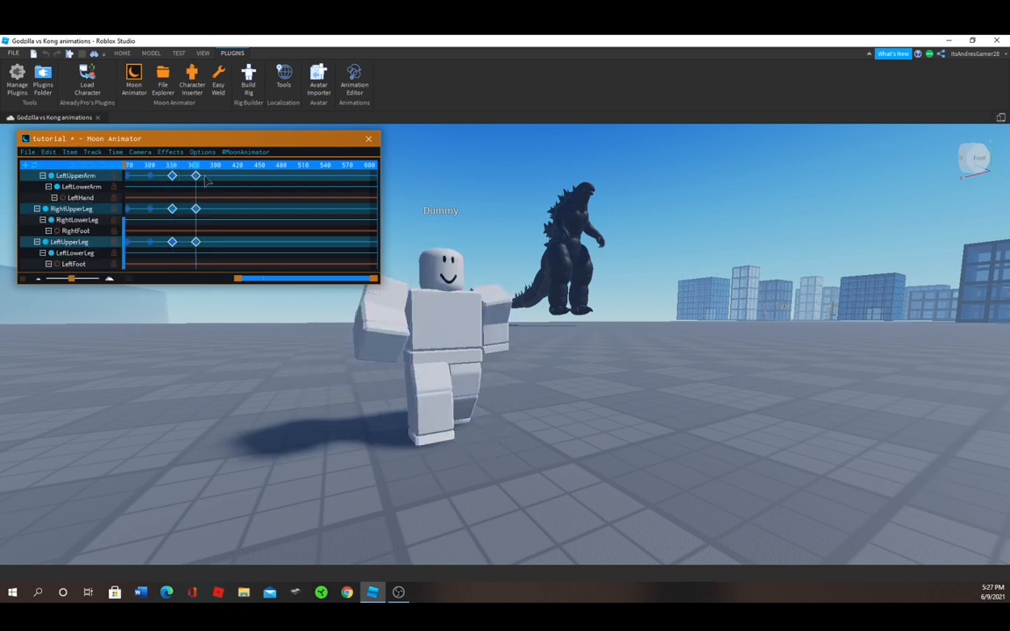
pyautogui.click(50, 151)
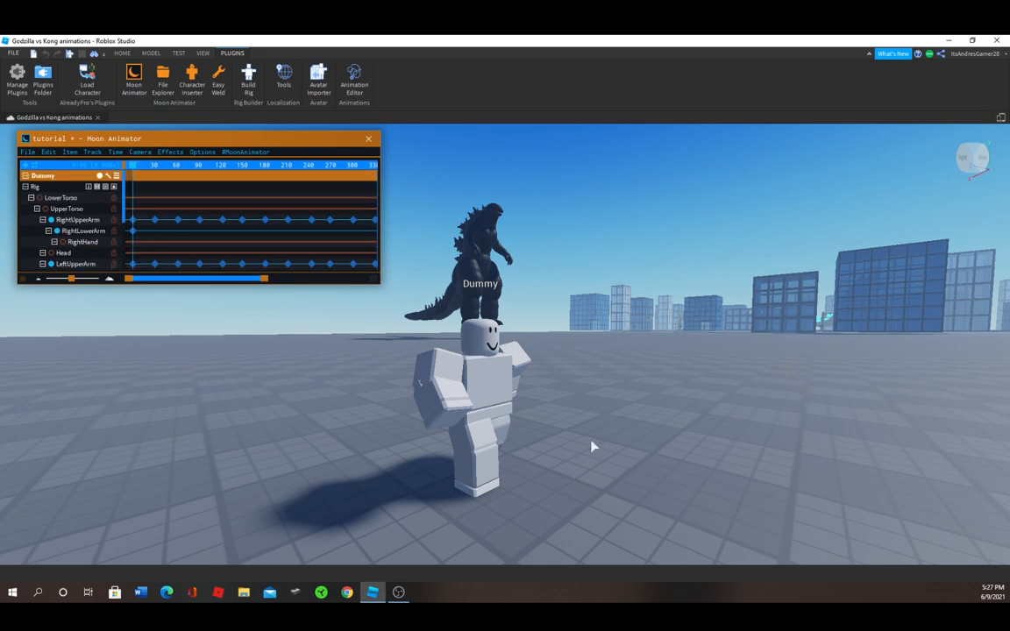
pyautogui.moveTo(623, 305)
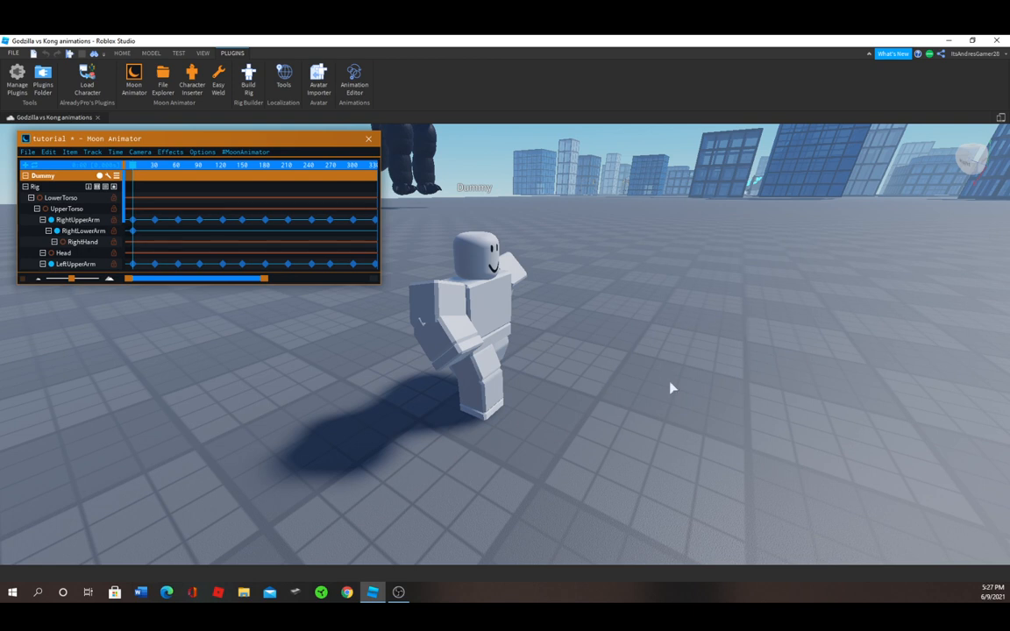
pyautogui.moveTo(695, 312)
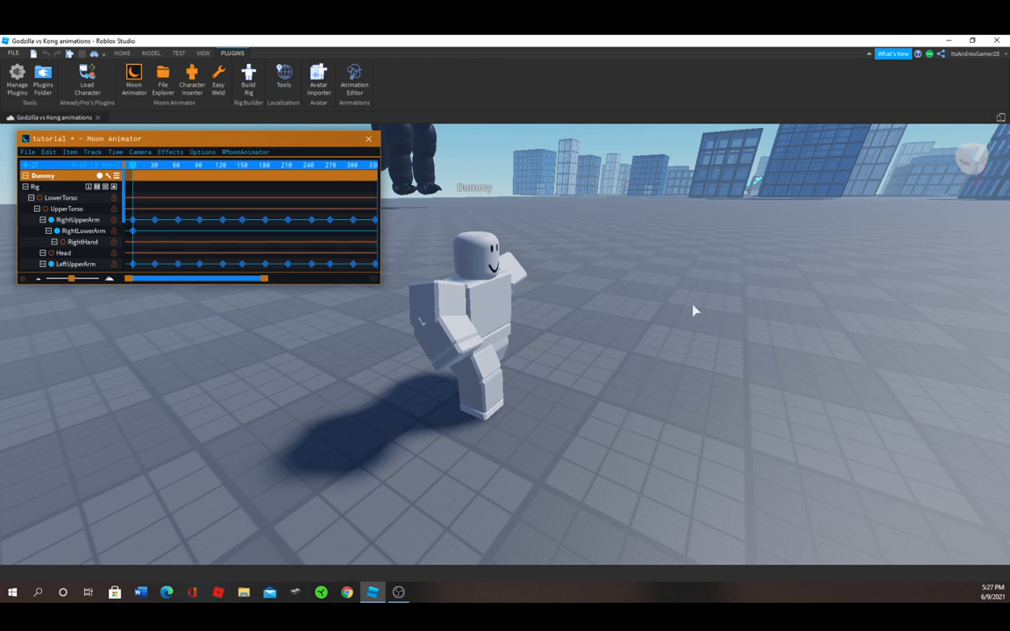
pyautogui.moveTo(465, 283)
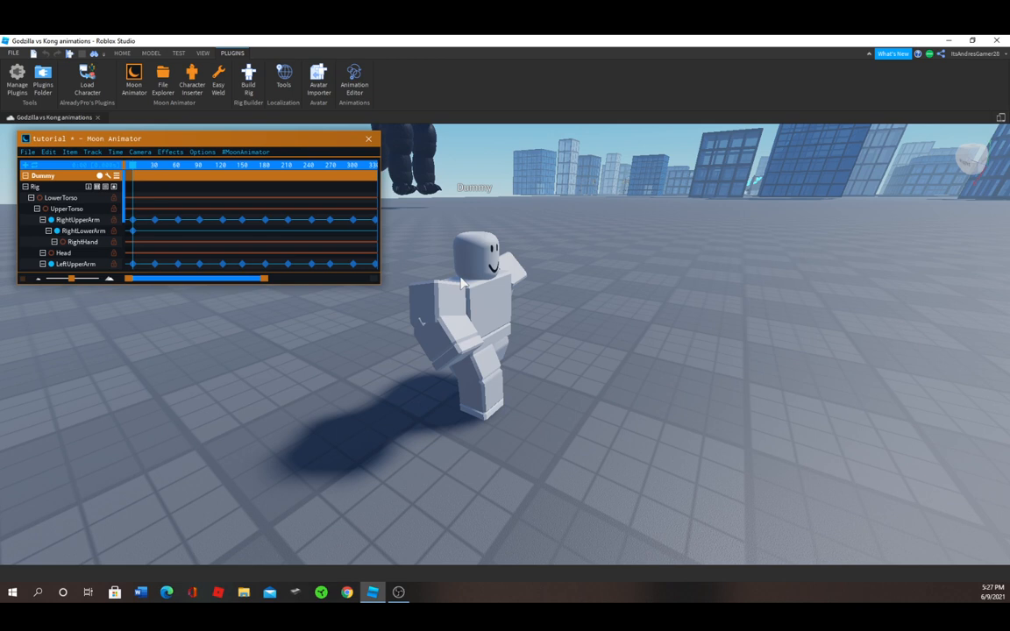
pyautogui.moveTo(577, 295)
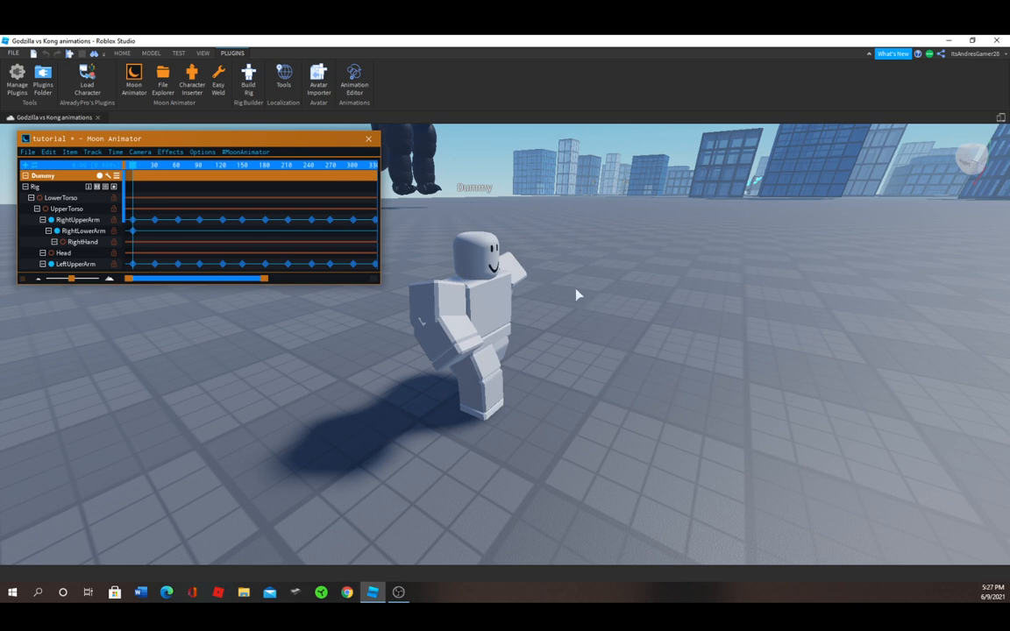
pyautogui.moveTo(649, 319)
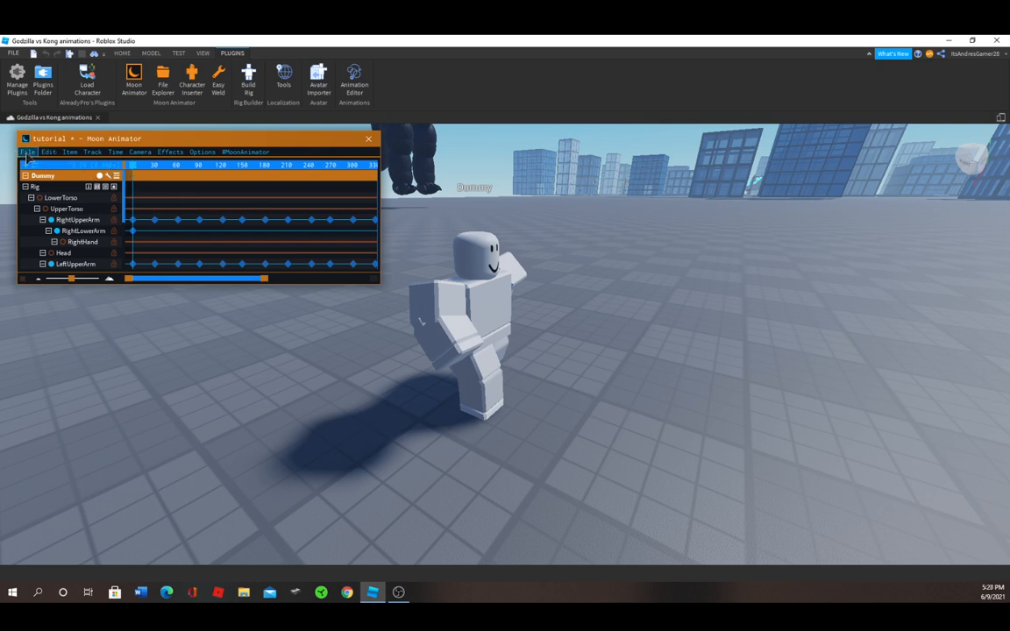
# - Hide the Moon Animator window, leaving the Dummy in its default pose
pyautogui.click(28, 151)
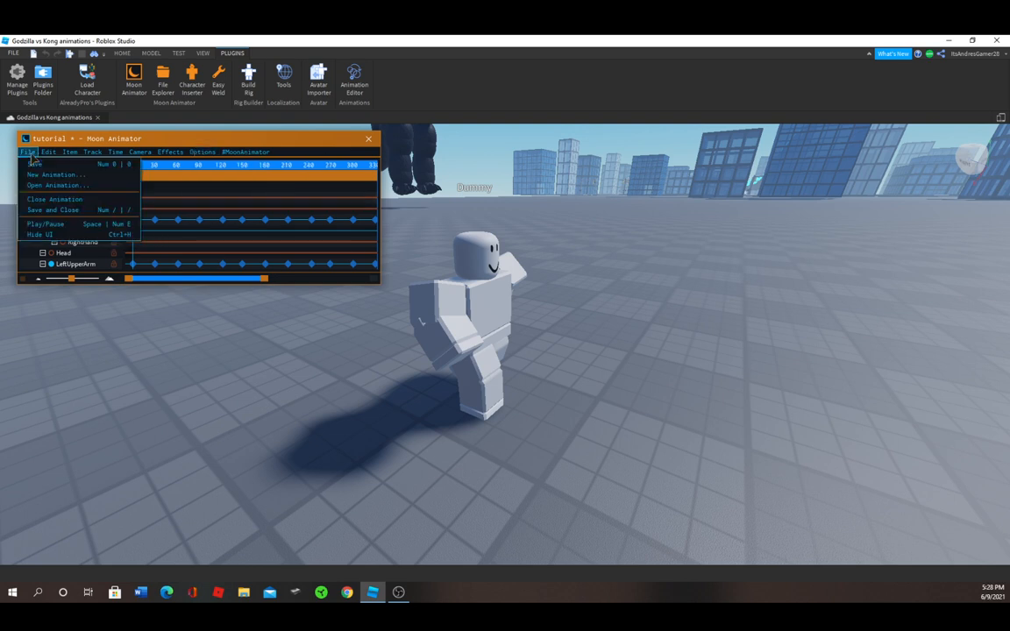
pyautogui.moveTo(49, 235)
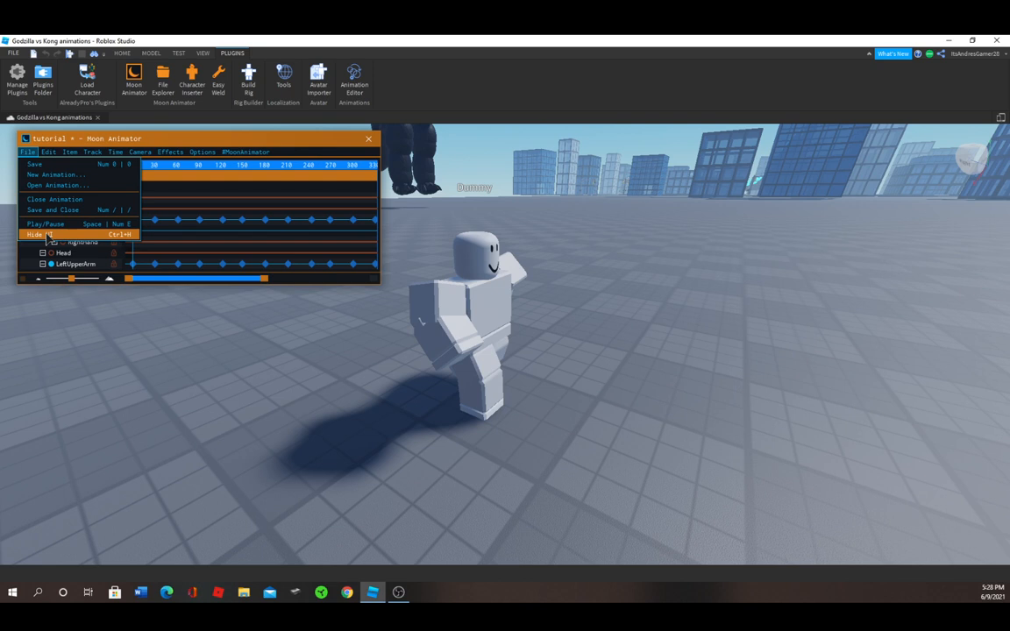
pyautogui.click(36, 235)
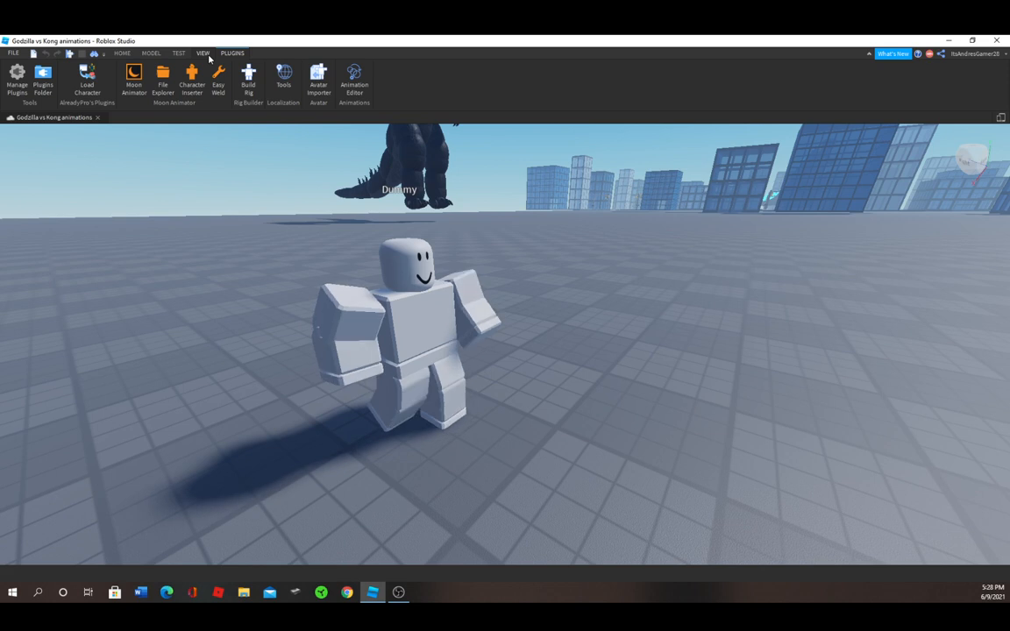
# - Insert a Toolbox katana beside the Dummy in the Workspace, not the StarterPack
pyautogui.click(203, 52)
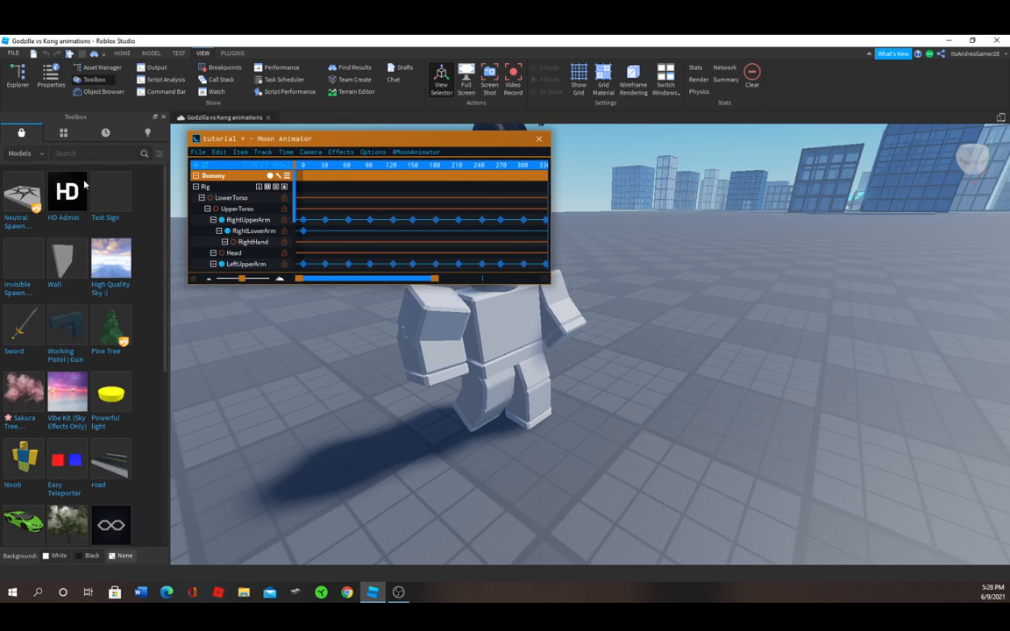
pyautogui.write('katana')
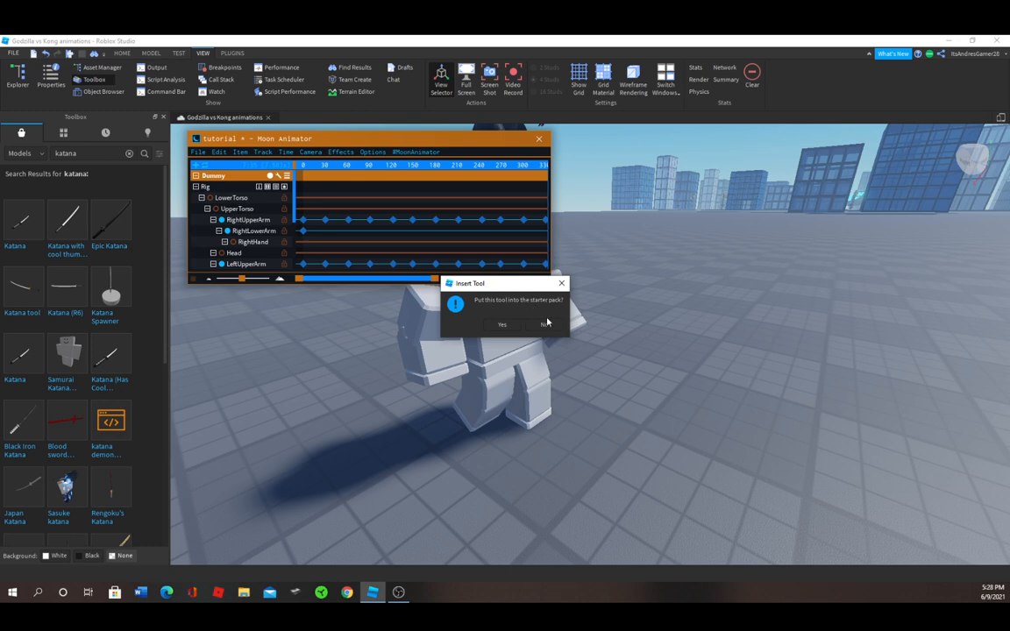
pyautogui.click(543, 325)
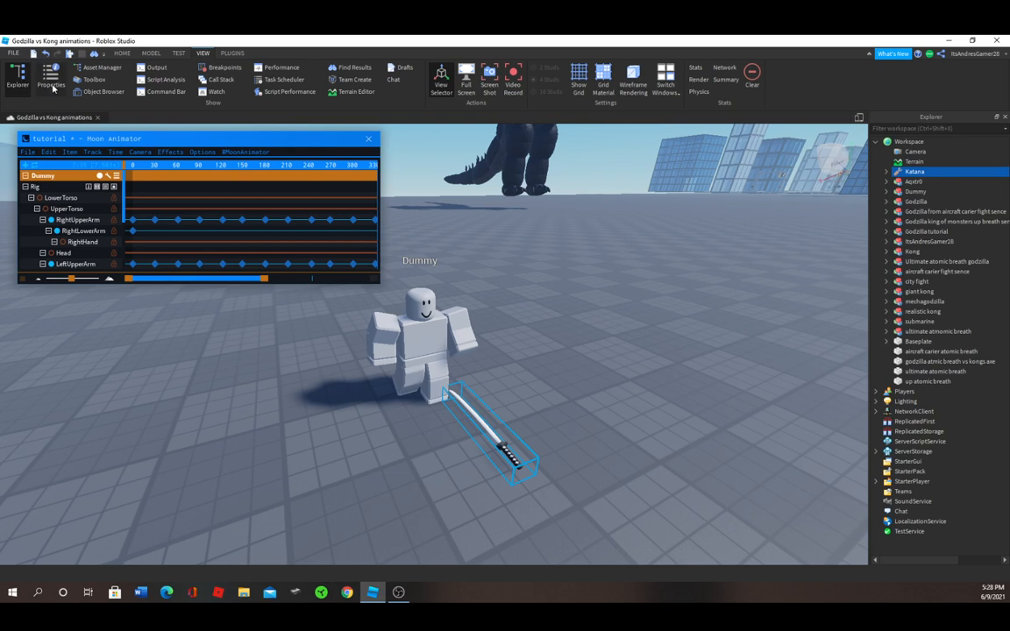
pyautogui.click(916, 172)
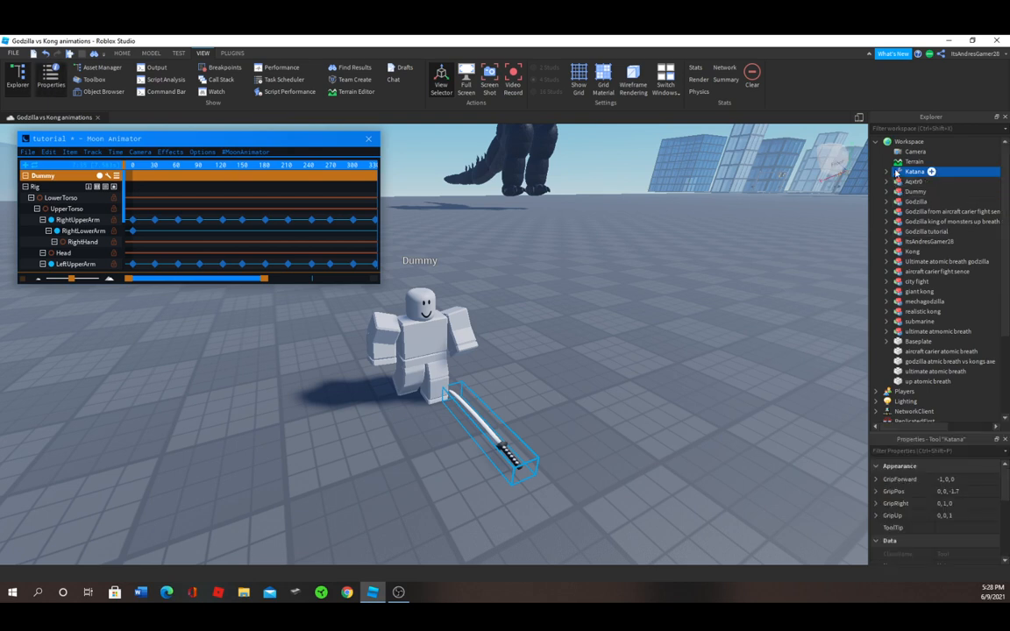
pyautogui.click(887, 172)
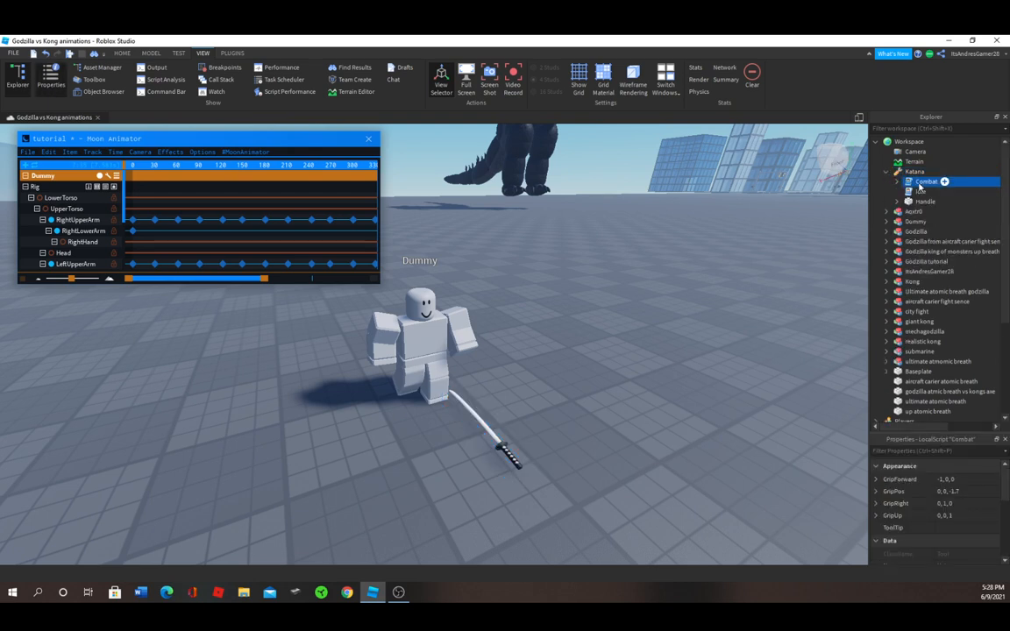
pyautogui.click(921, 181)
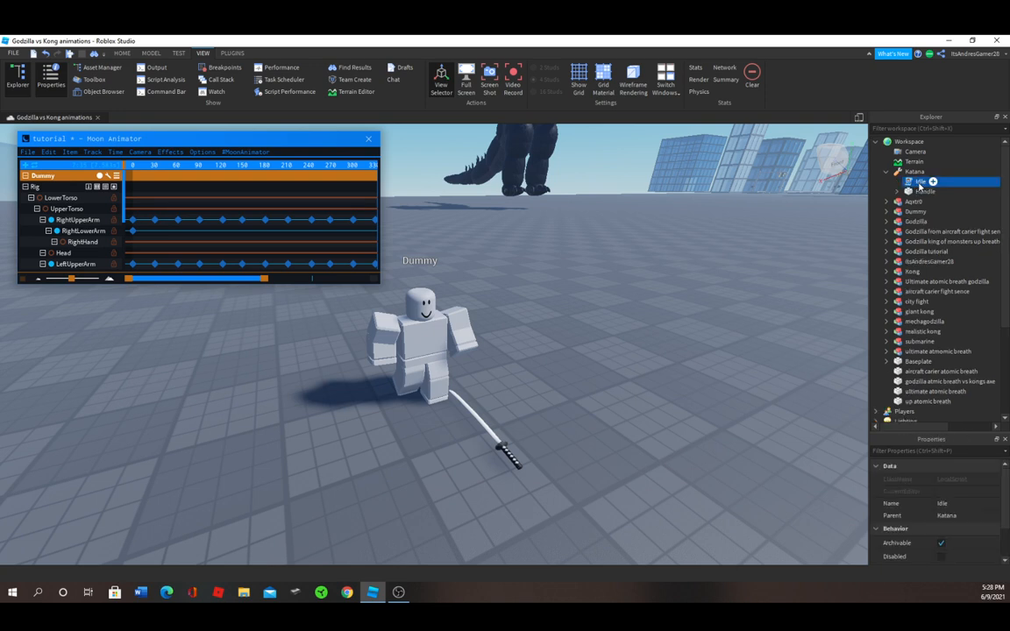
pyautogui.click(888, 172)
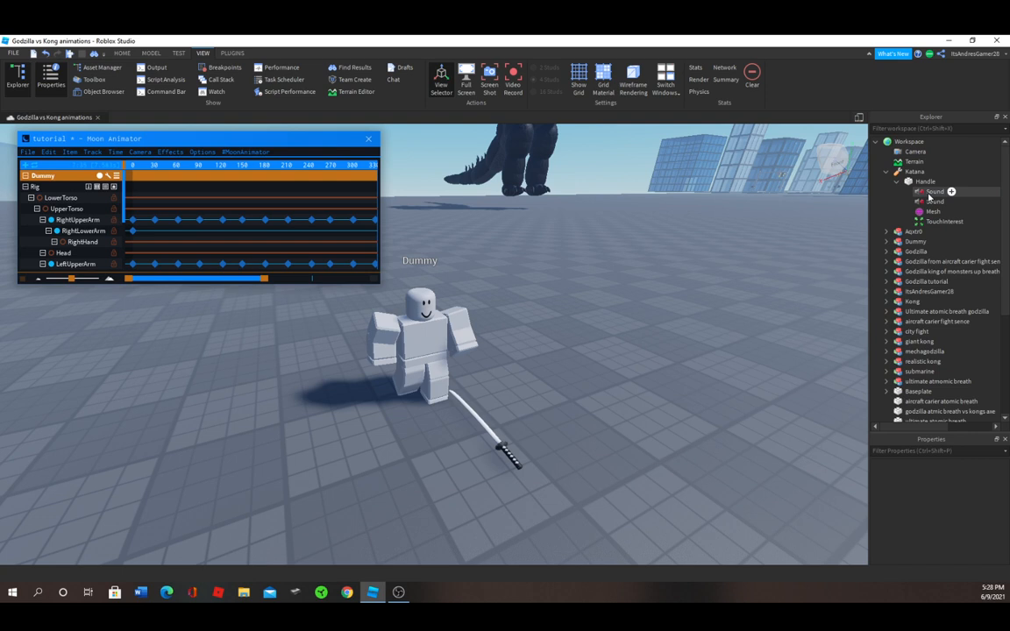
pyautogui.click(943, 202)
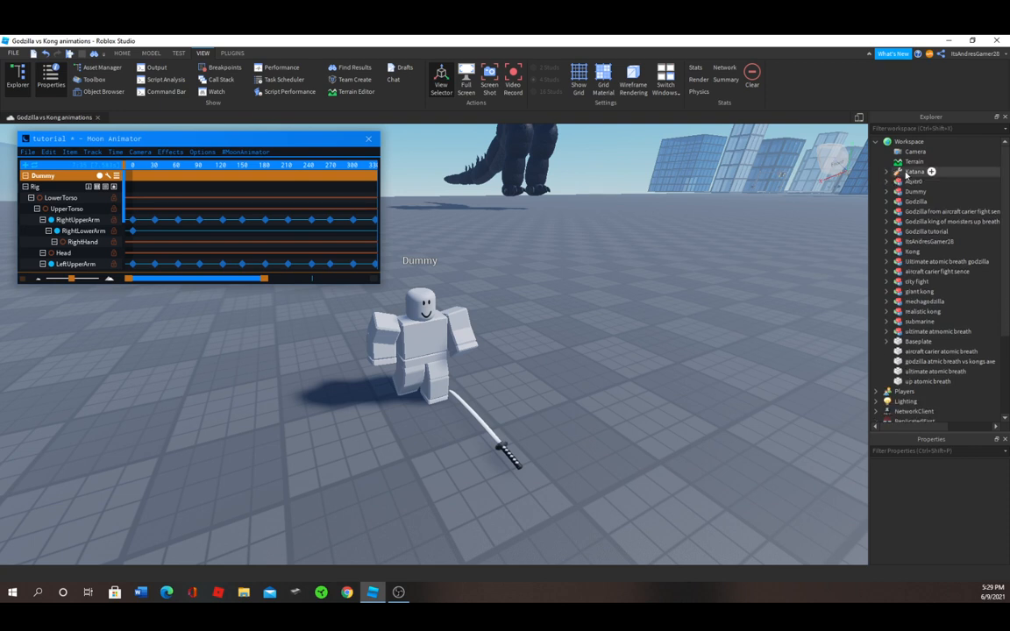
pyautogui.click(915, 172)
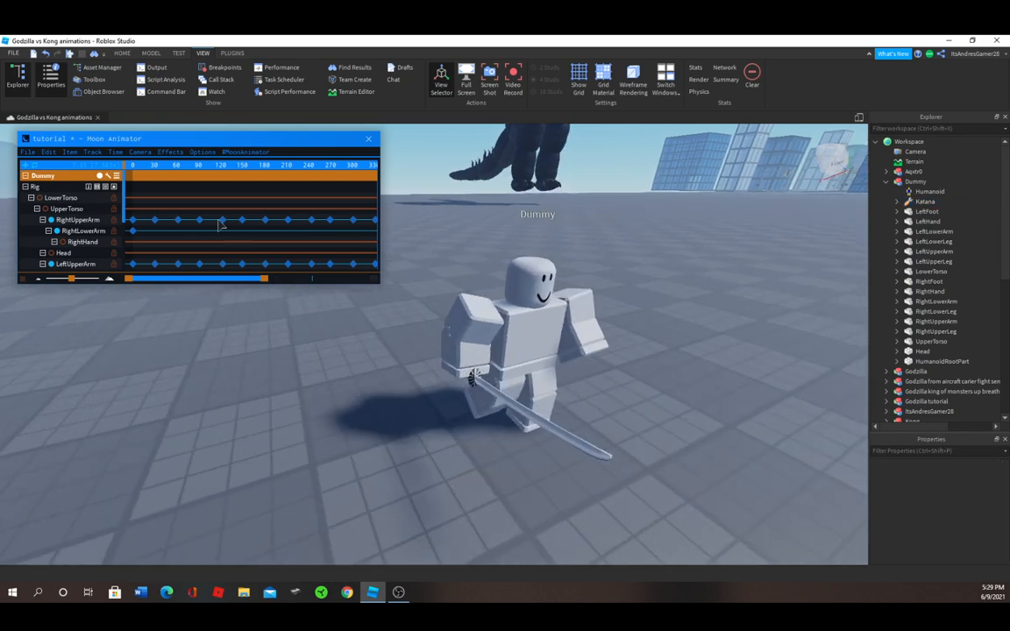
pyautogui.moveTo(227, 294)
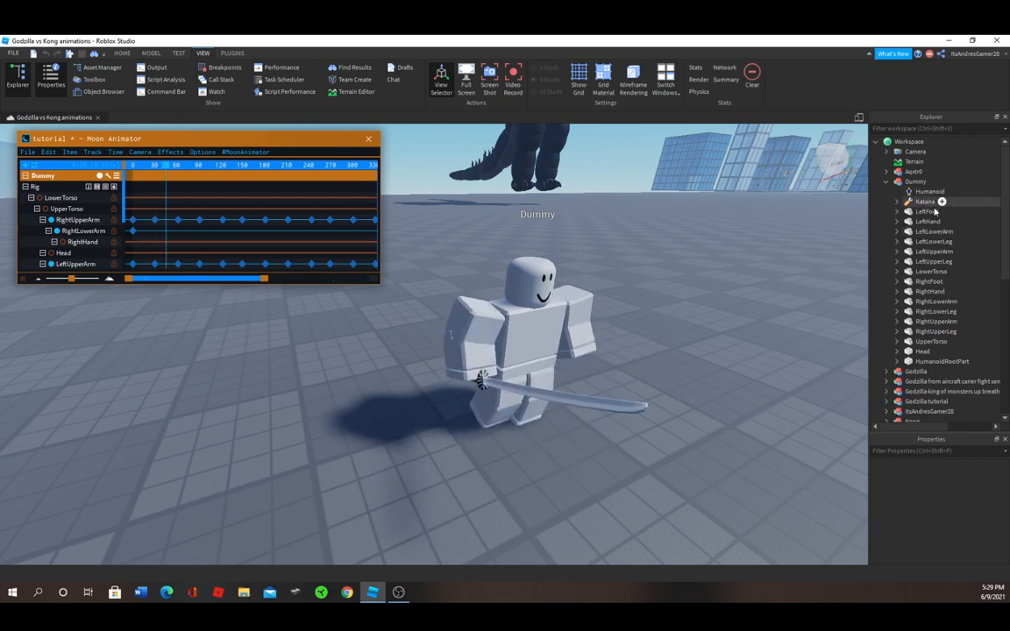
# - Expand the katana nested under the Dummy and show the installed plugin tools
pyautogui.click(909, 200)
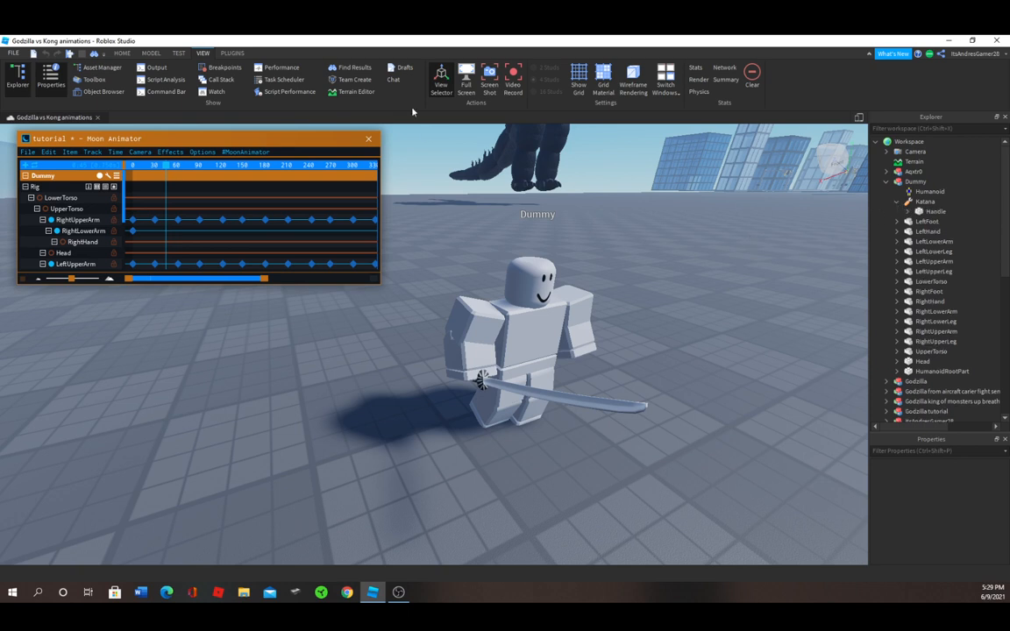
pyautogui.click(231, 52)
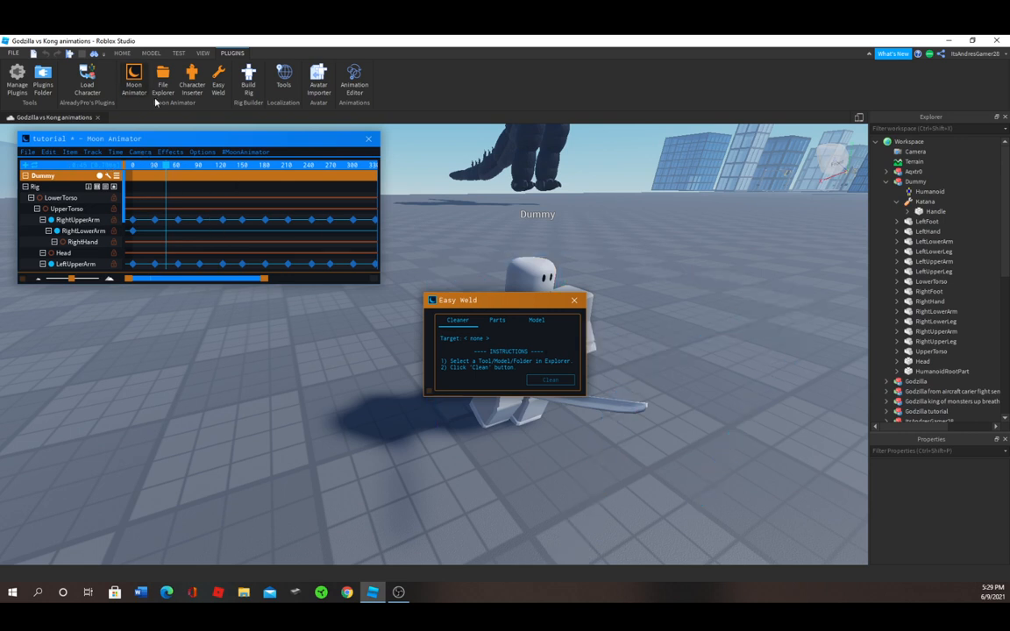
# - Weld the katana handle to the Dummy's RightHand with Easy Weld's Parts mode, then close the tool
pyautogui.click(499, 319)
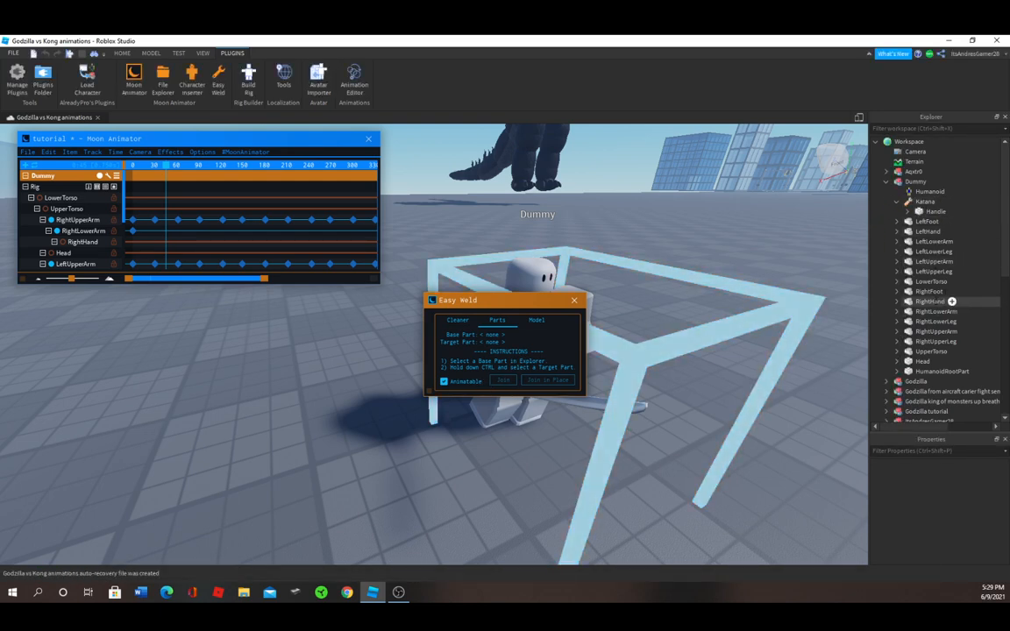
pyautogui.click(921, 302)
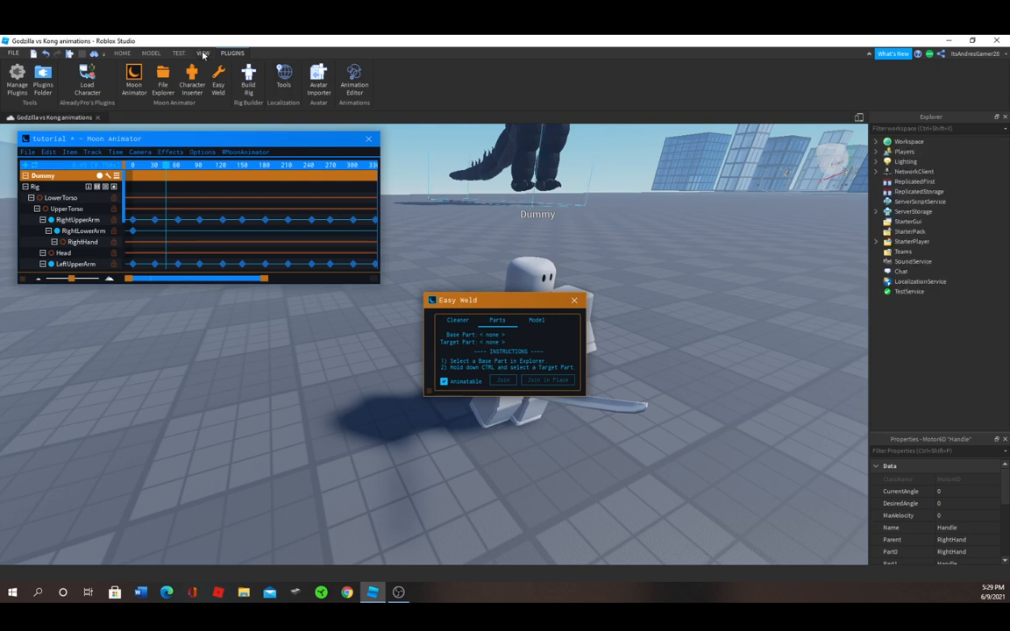
pyautogui.click(204, 53)
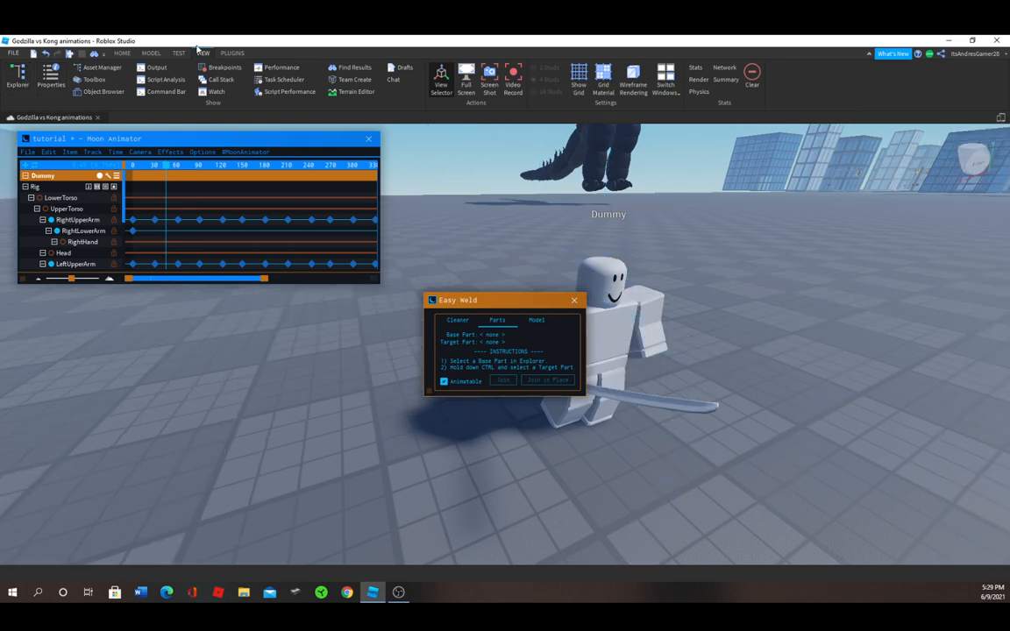
pyautogui.click(232, 53)
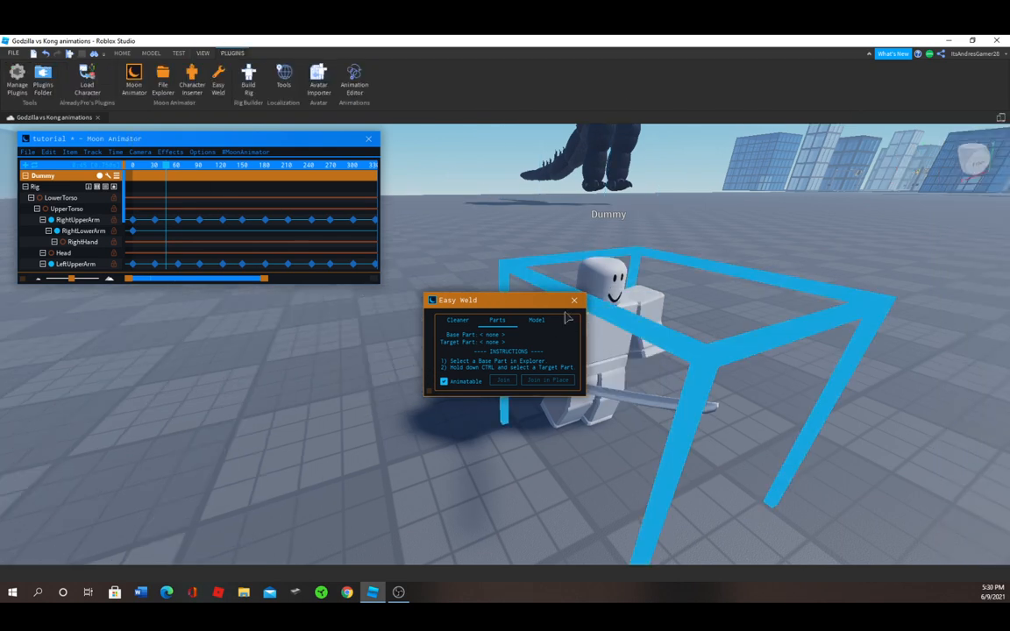
pyautogui.click(576, 300)
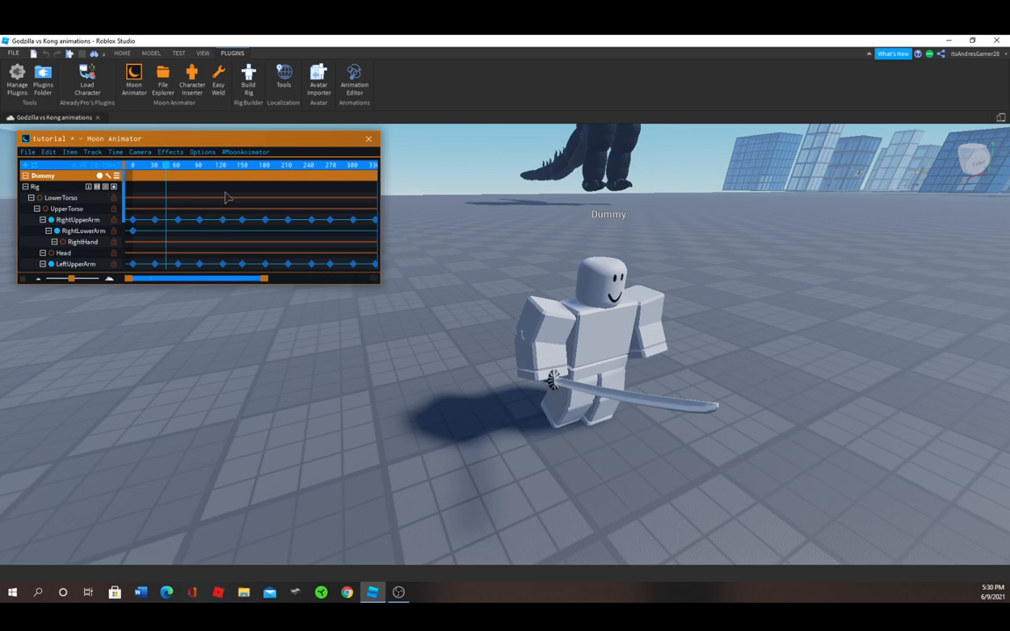
pyautogui.click(368, 139)
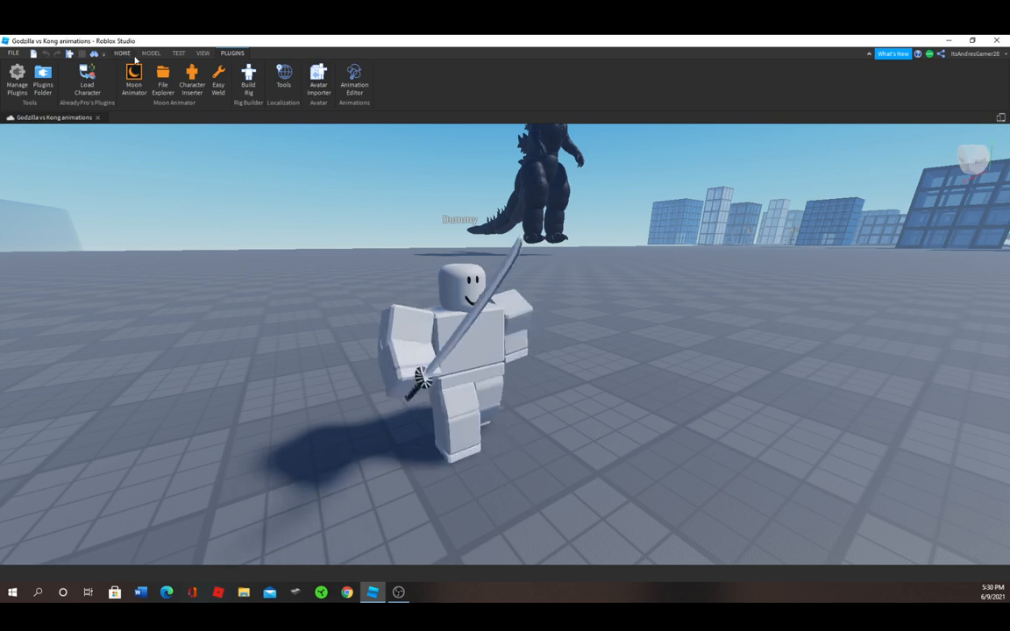
pyautogui.click(122, 53)
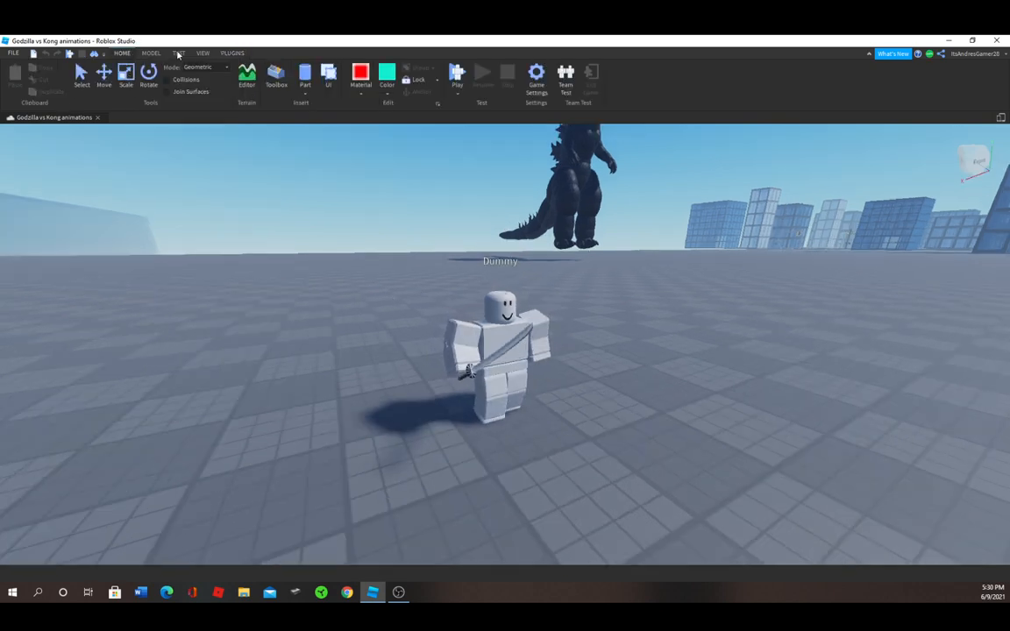
pyautogui.click(179, 52)
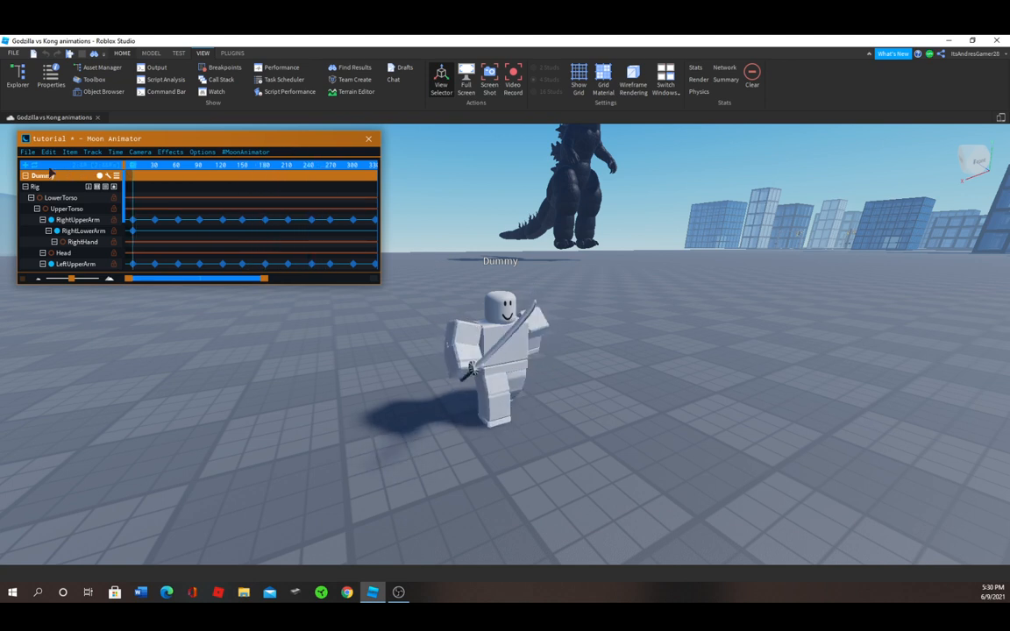
pyautogui.click(232, 53)
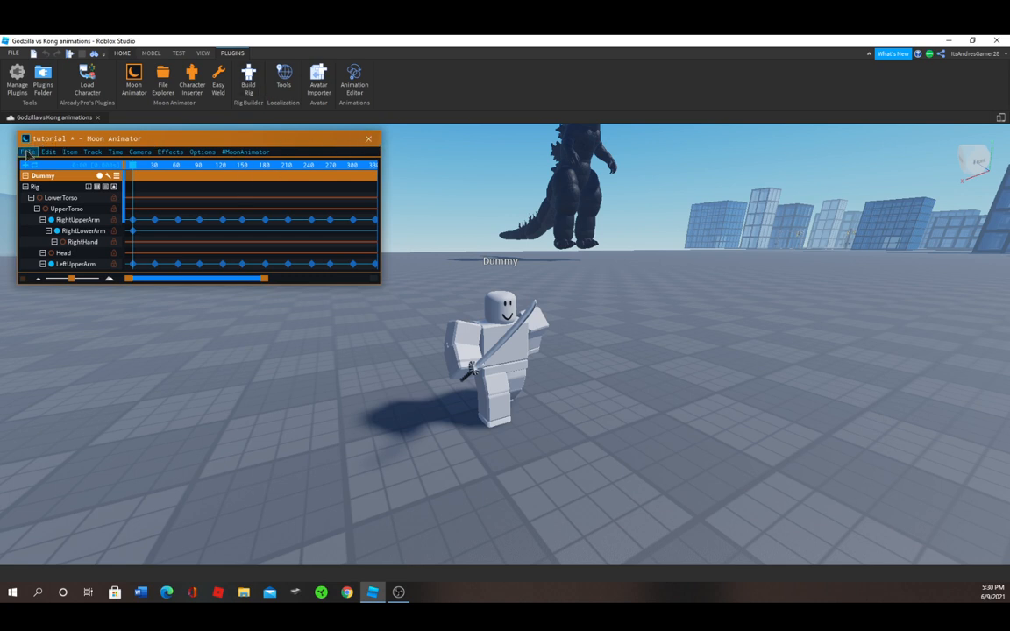
# - Save the running animation and close Moon Animator via File > Save and Close
pyautogui.click(28, 151)
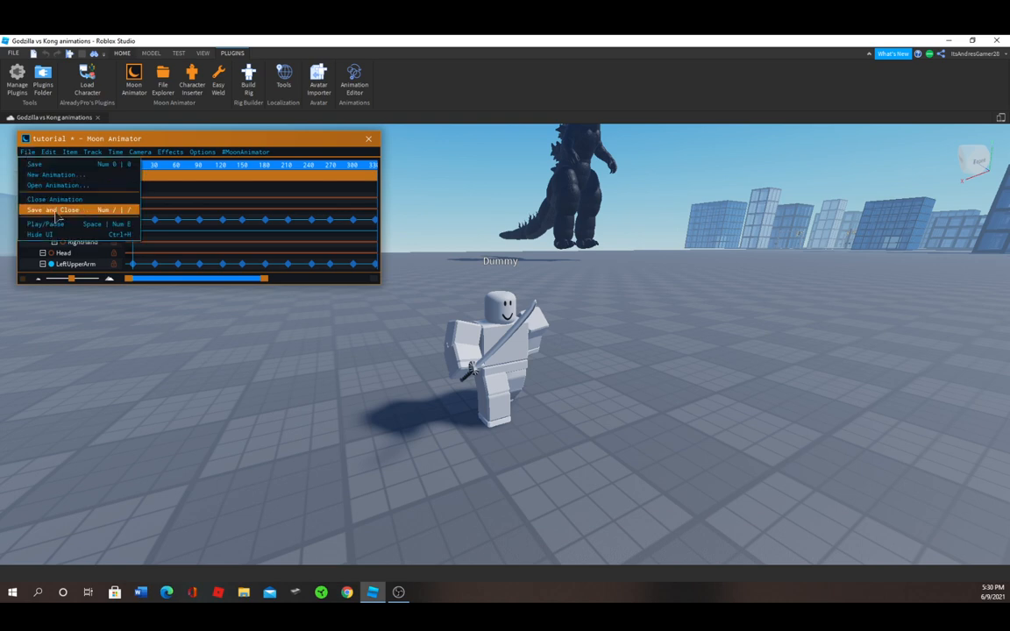
pyautogui.click(53, 210)
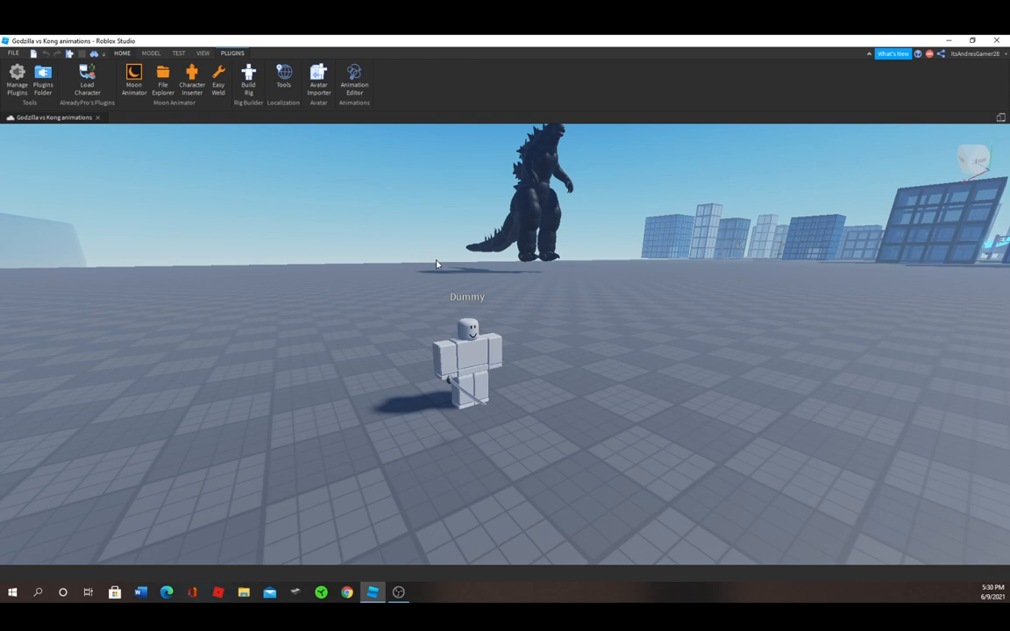
pyautogui.moveTo(14, 53)
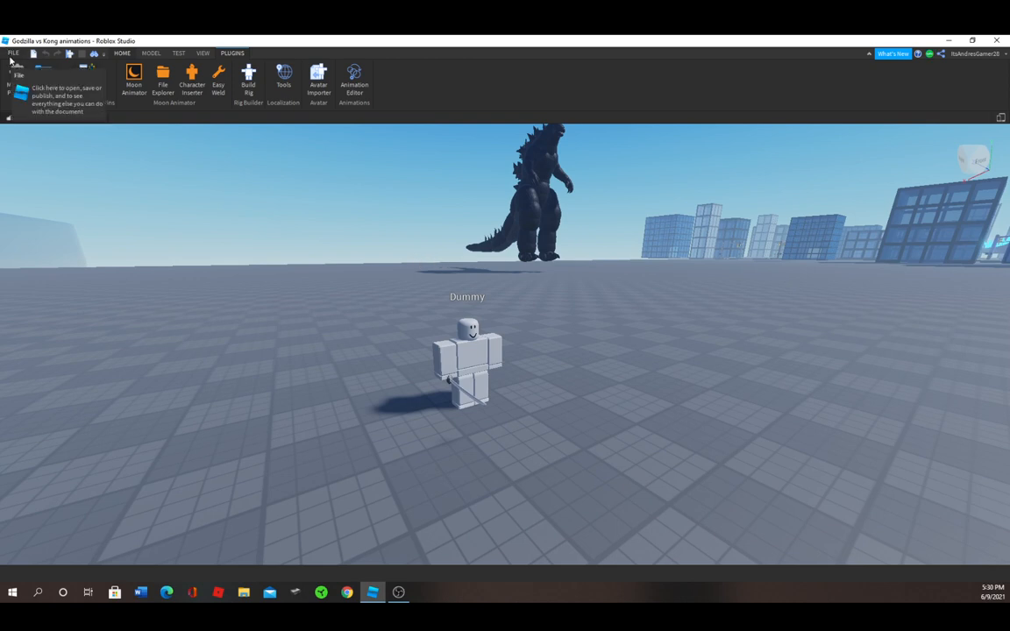